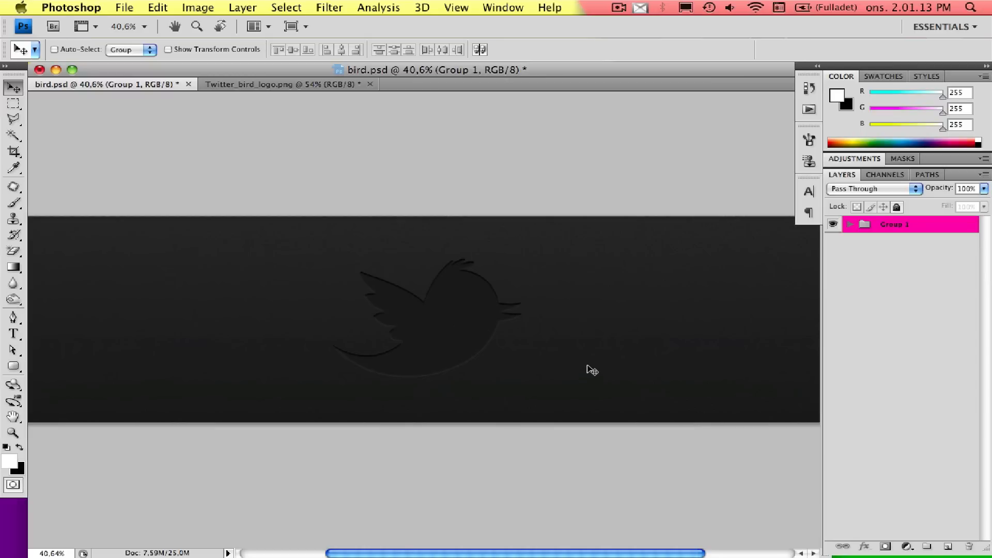
mouse_move(591, 384)
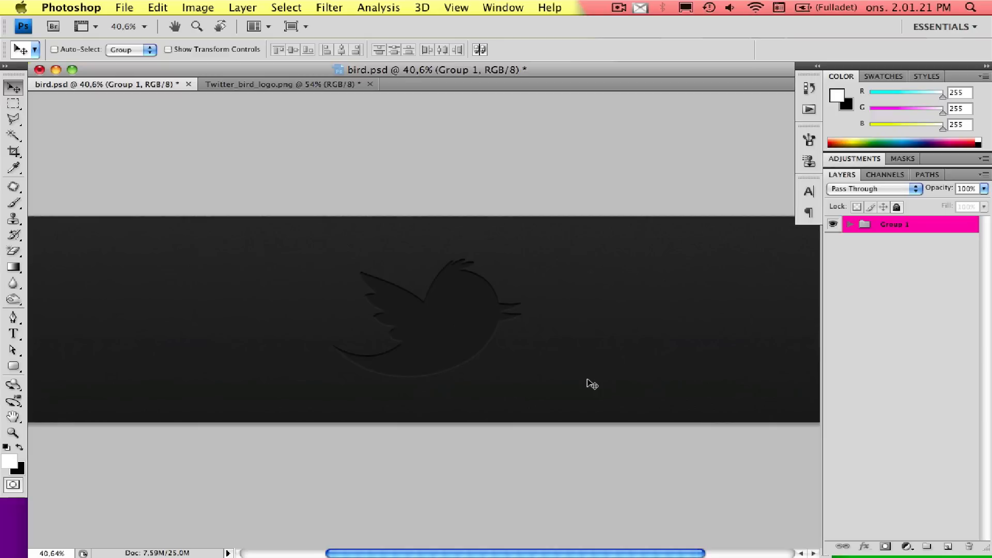
mouse_move(520, 329)
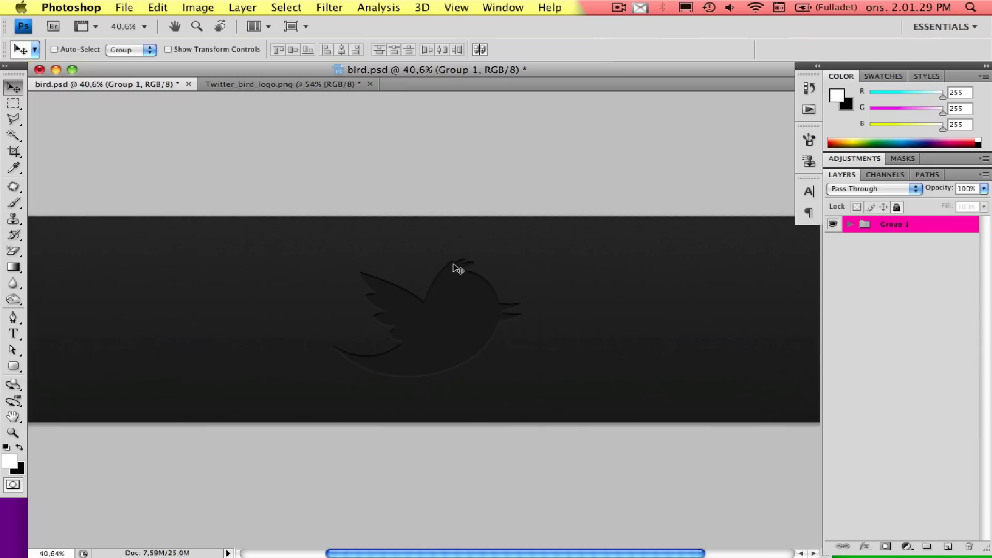
mouse_move(448, 269)
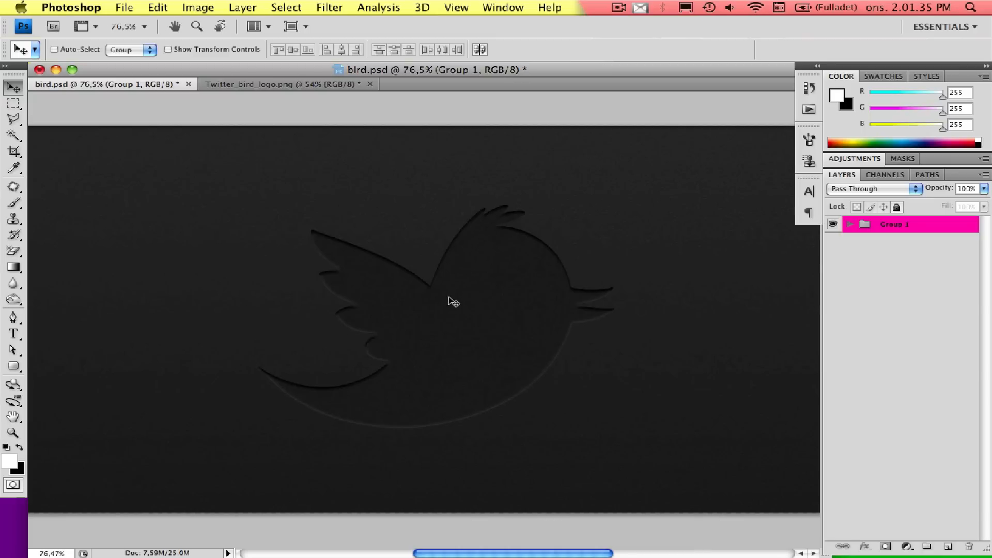
mouse_move(413, 398)
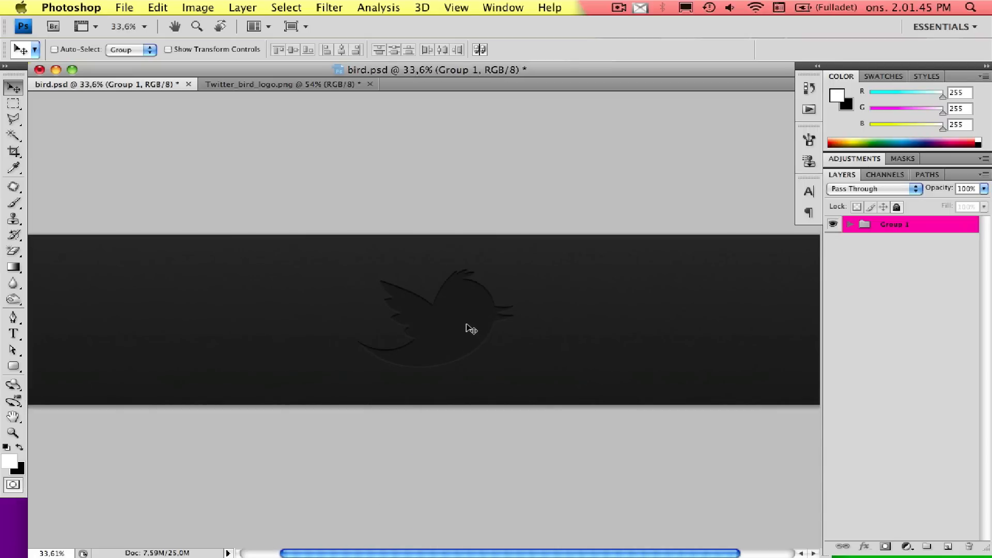
Step: In the Twitter logo, convert Background to Layer 0 and Magic-Erase the white areas
click(282, 85)
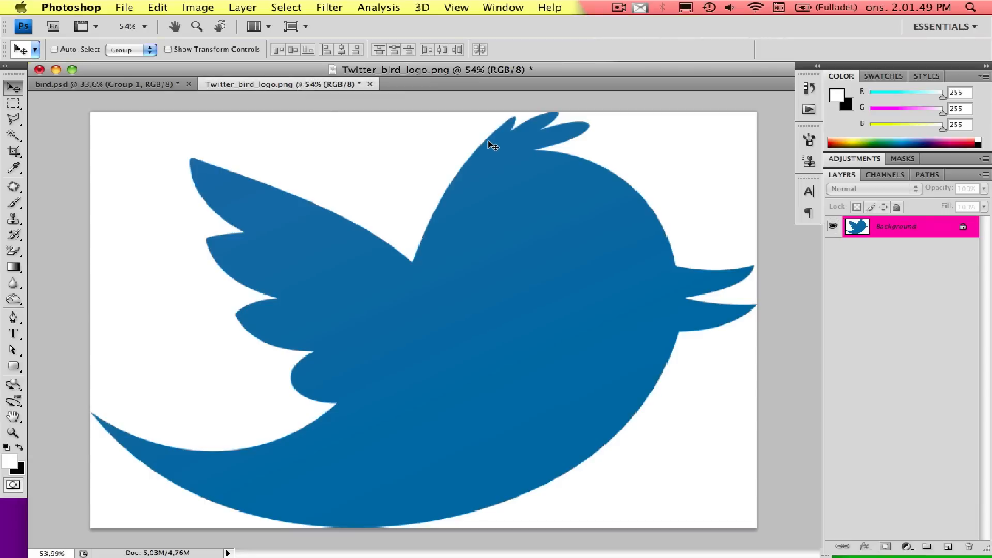
mouse_move(377, 246)
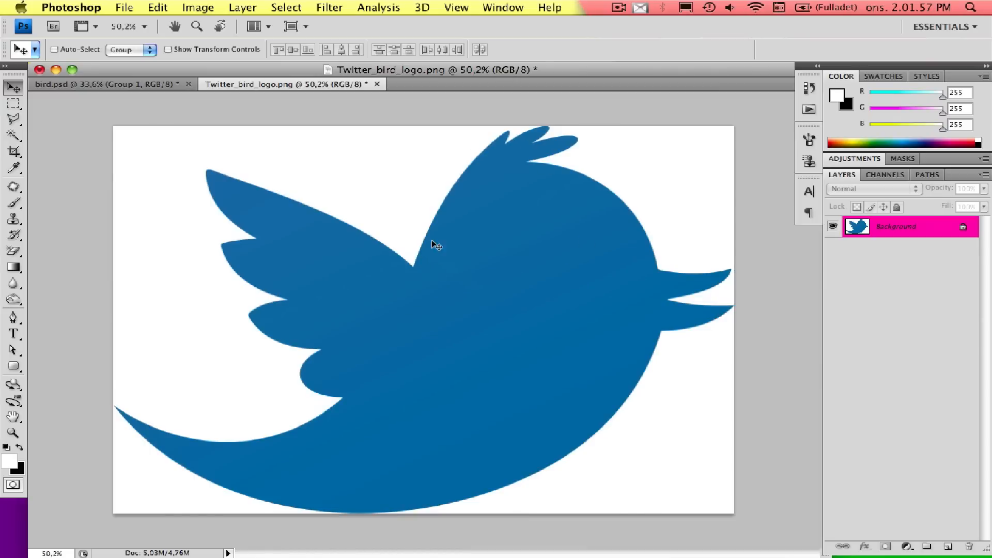
mouse_move(611, 390)
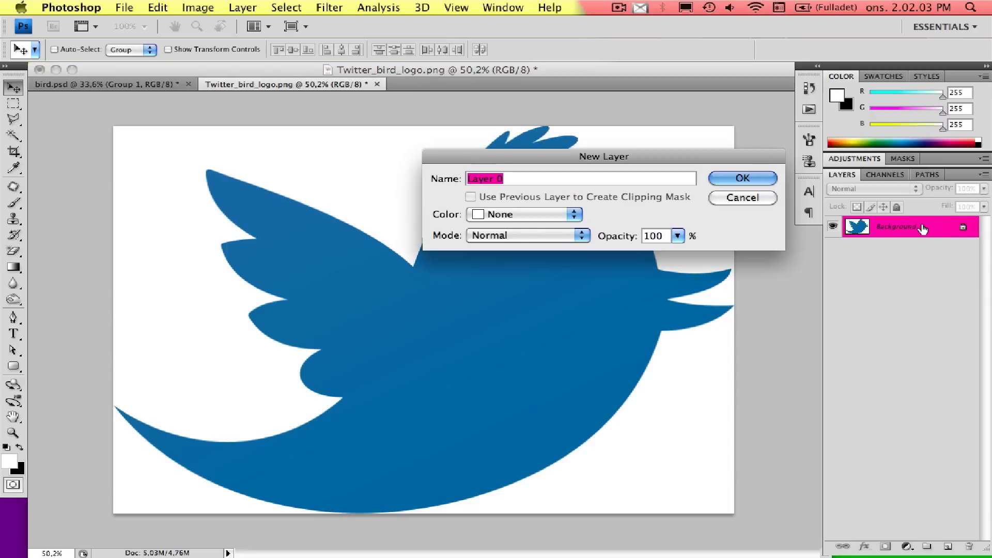
click(741, 178)
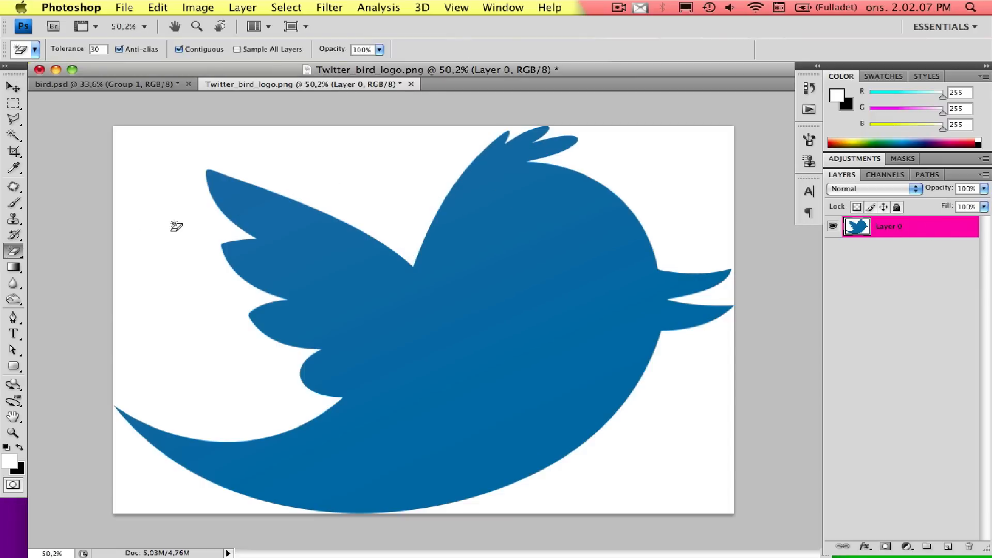
click(13, 251)
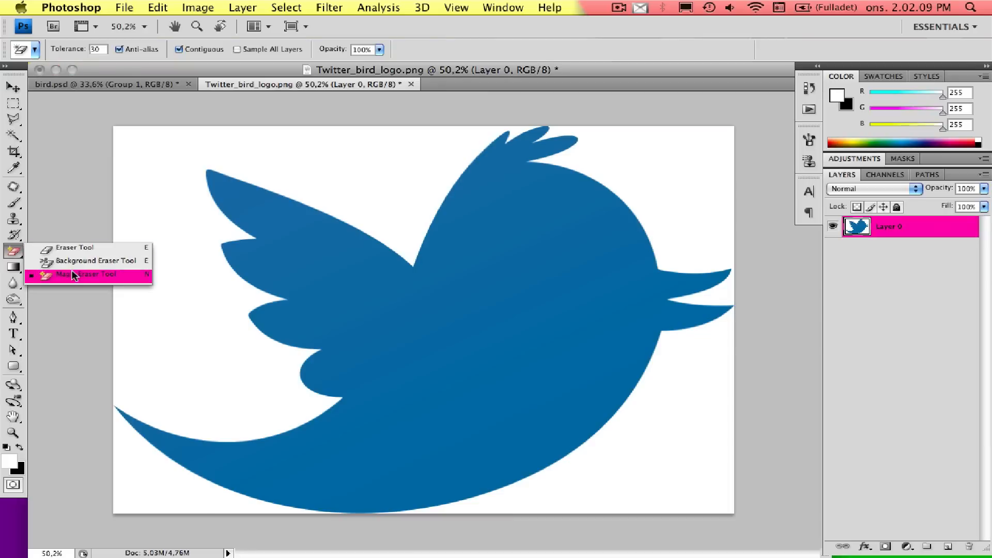
click(85, 274)
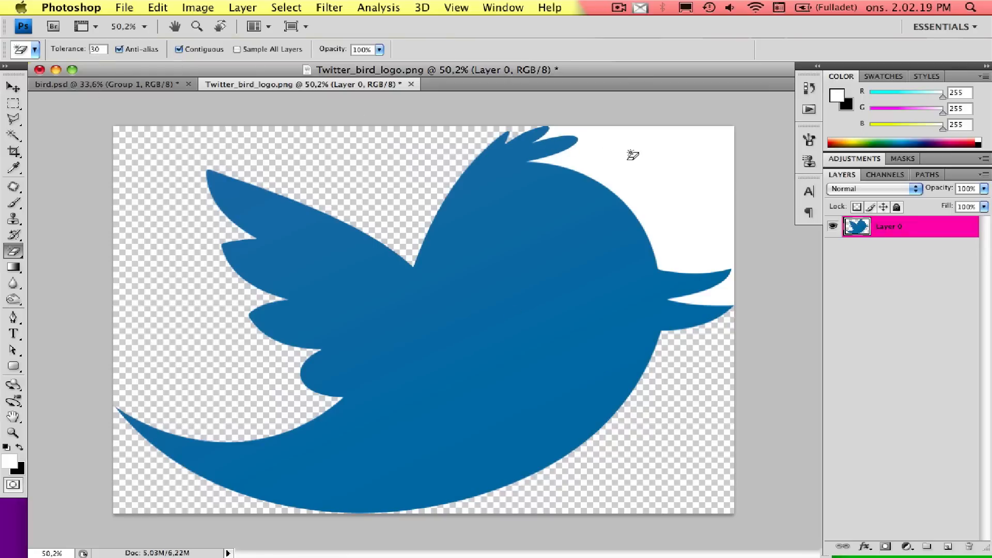
click(632, 154)
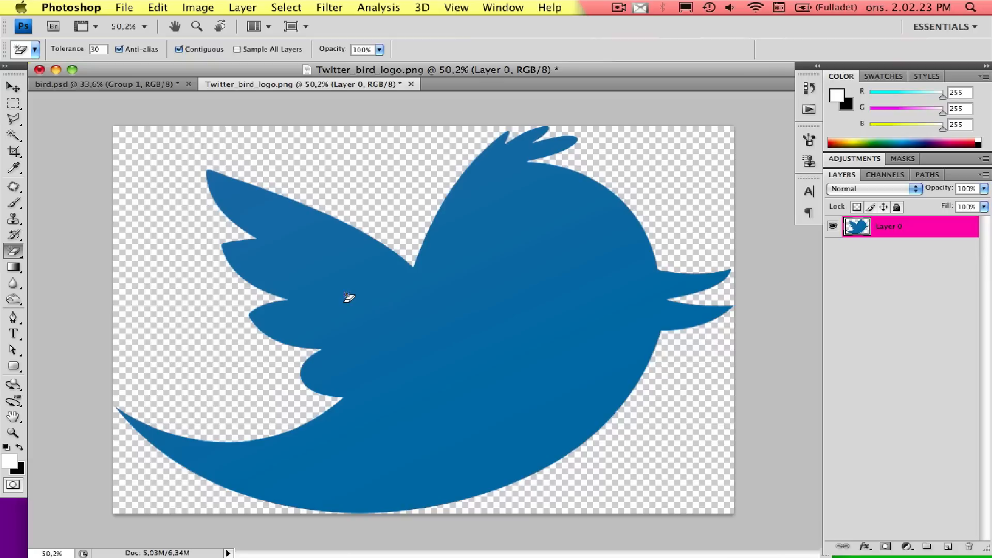
Step: Scale the bird down with Free Transform and crop to a wide banner strip
click(13, 87)
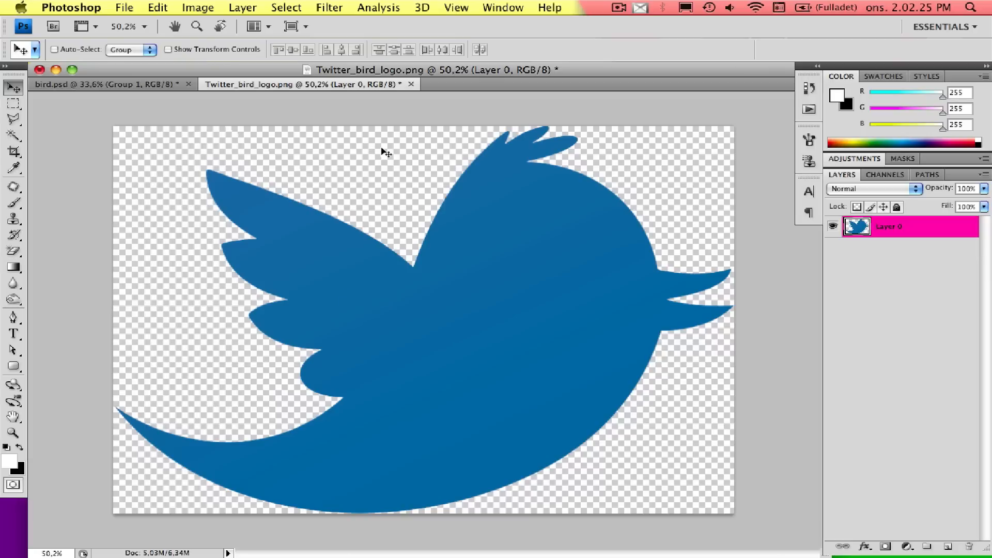
mouse_move(391, 156)
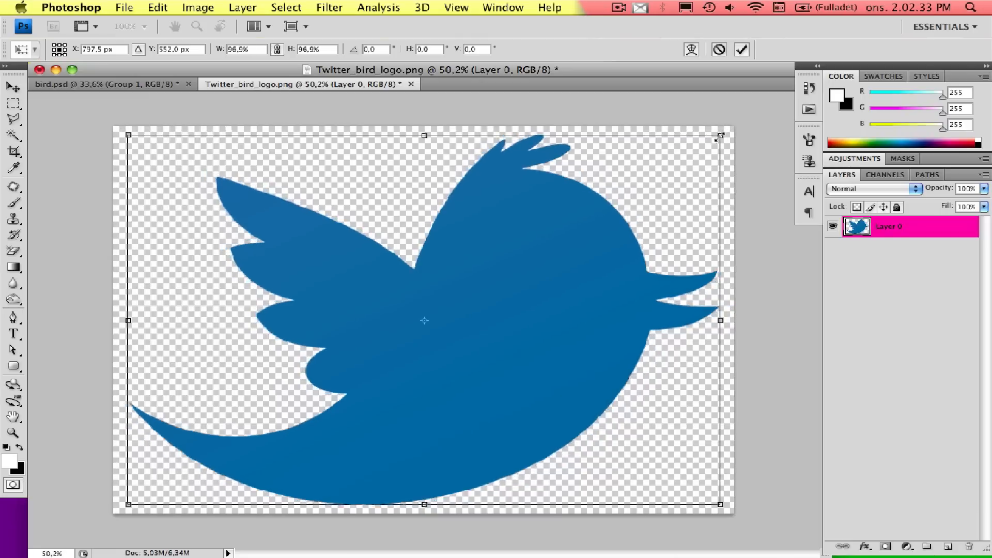
drag(720, 135, 595, 214)
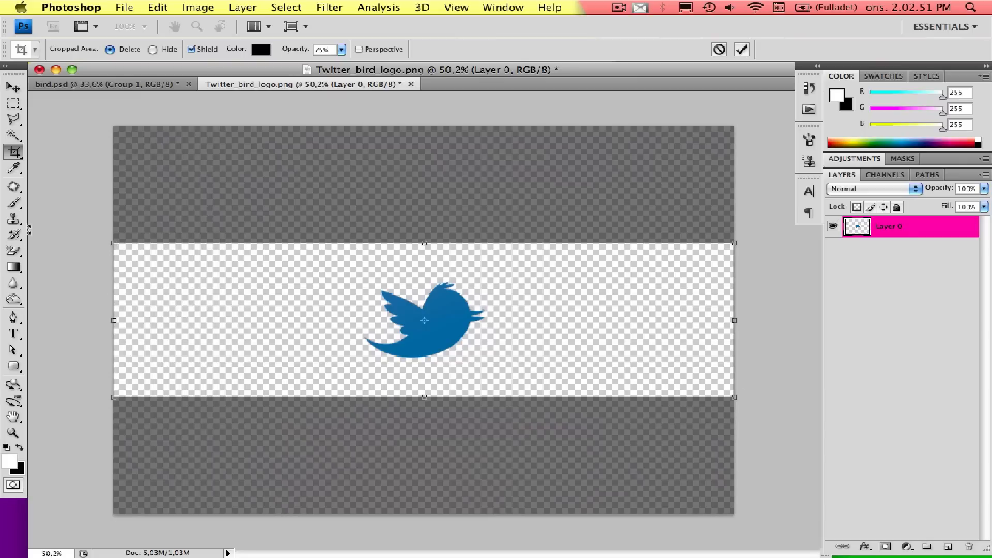
mouse_move(151, 264)
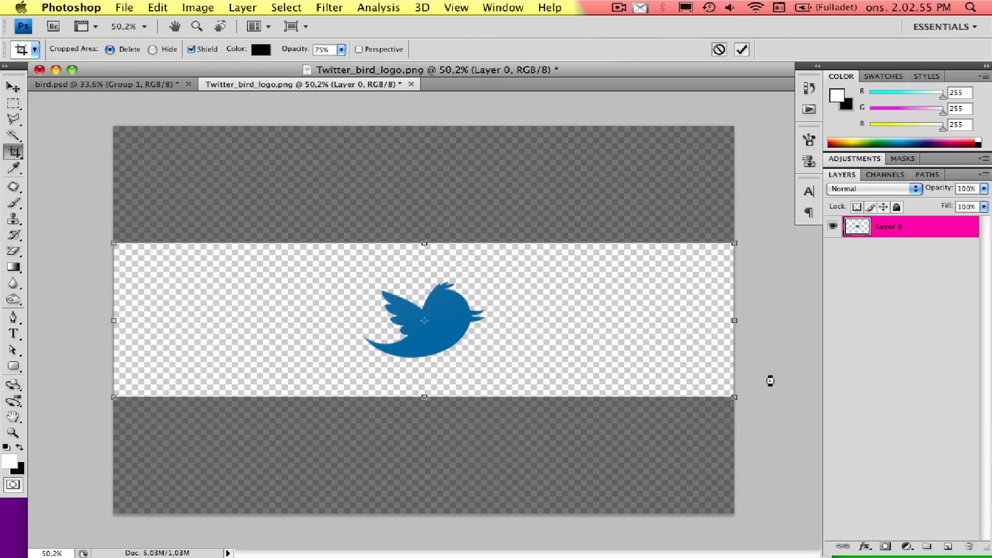
key(Enter)
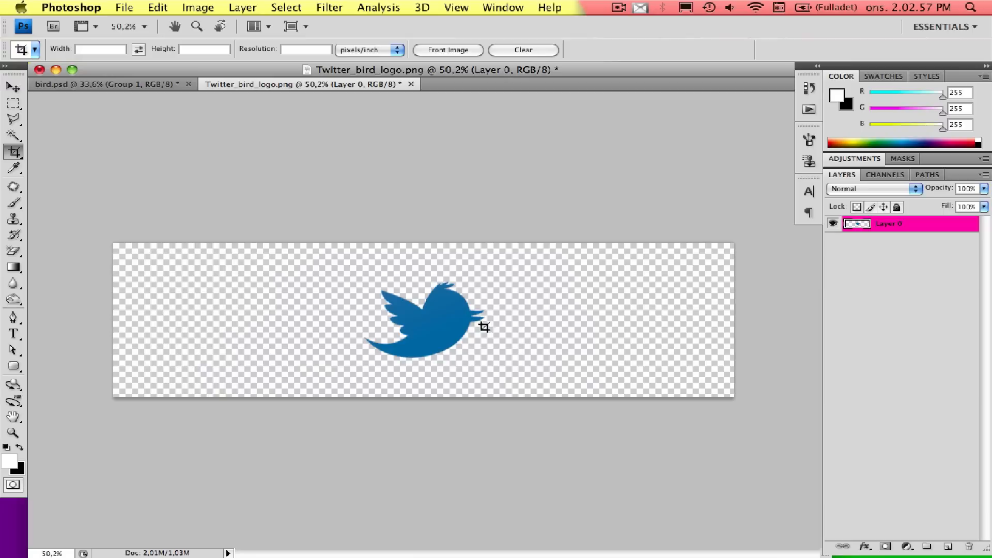
mouse_move(768, 276)
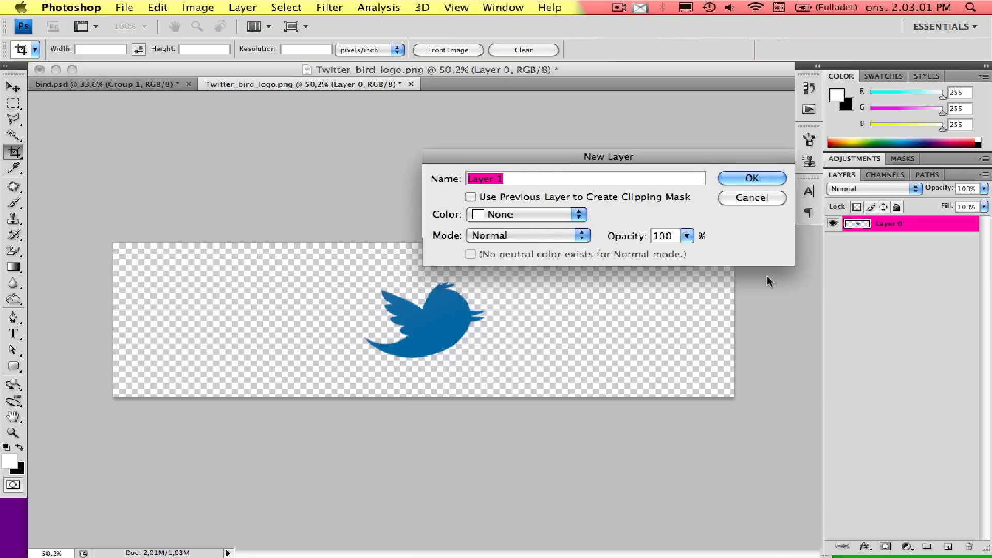
Step: Add a new layer and set the background colour to dark grey #252525
click(751, 177)
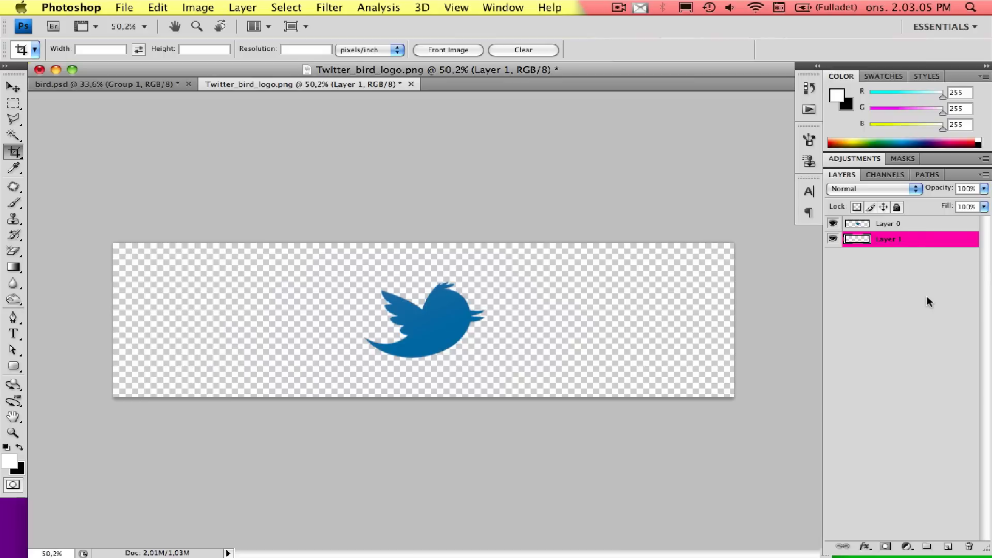
mouse_move(305, 350)
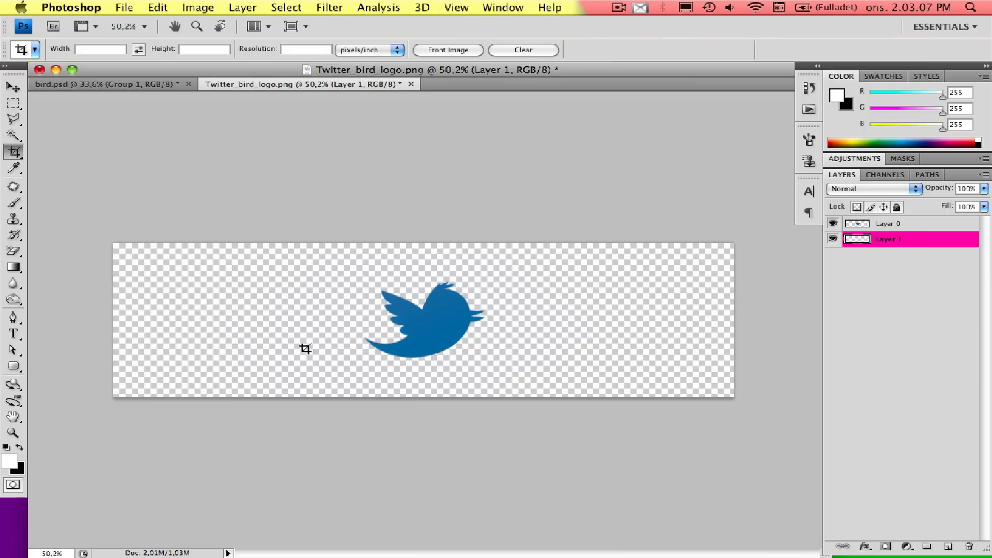
click(17, 469)
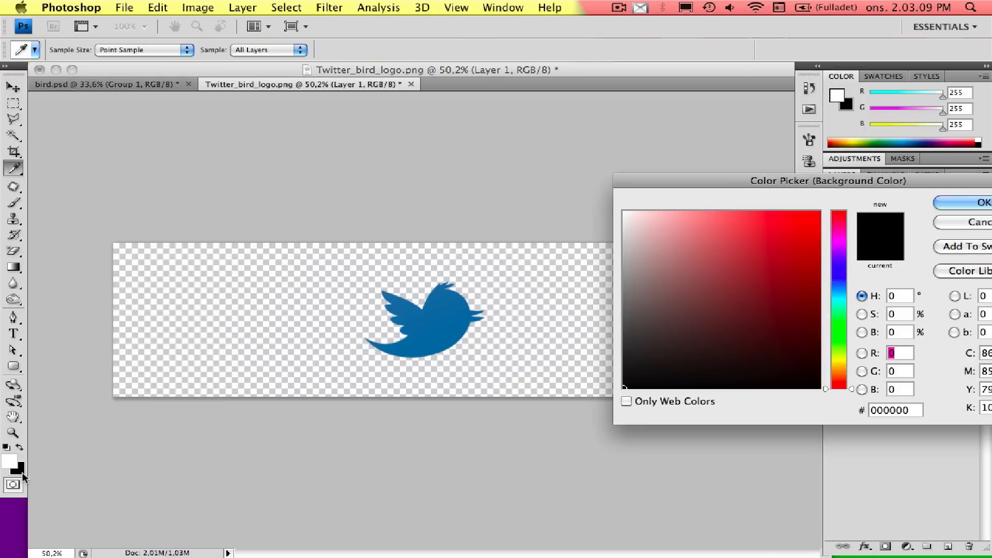
triple_click(893, 410)
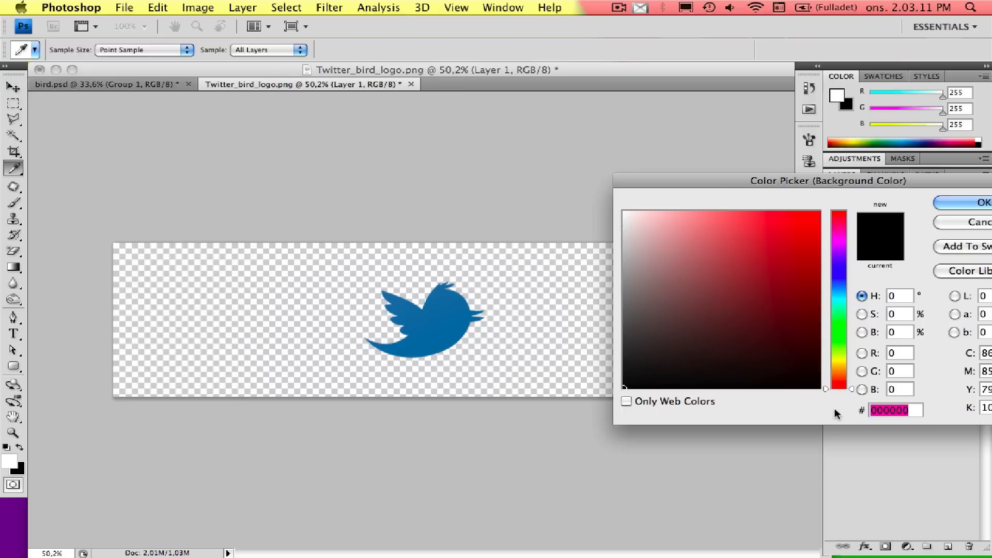
text(252525)
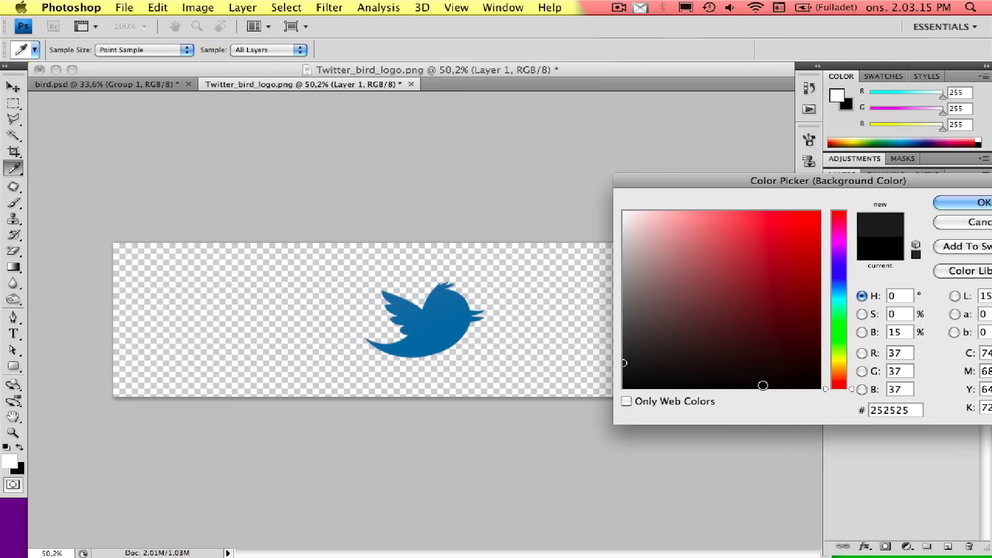
mouse_move(621, 361)
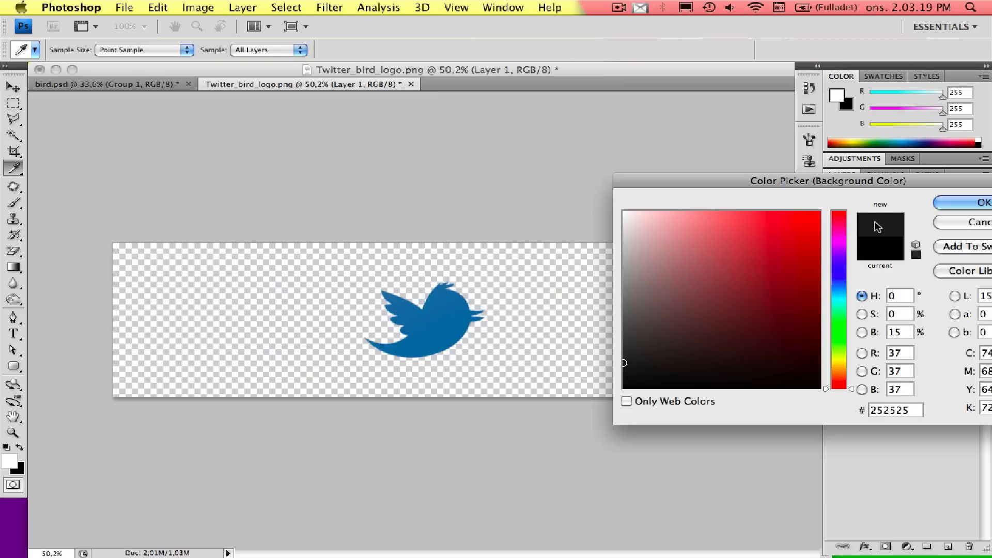
click(981, 202)
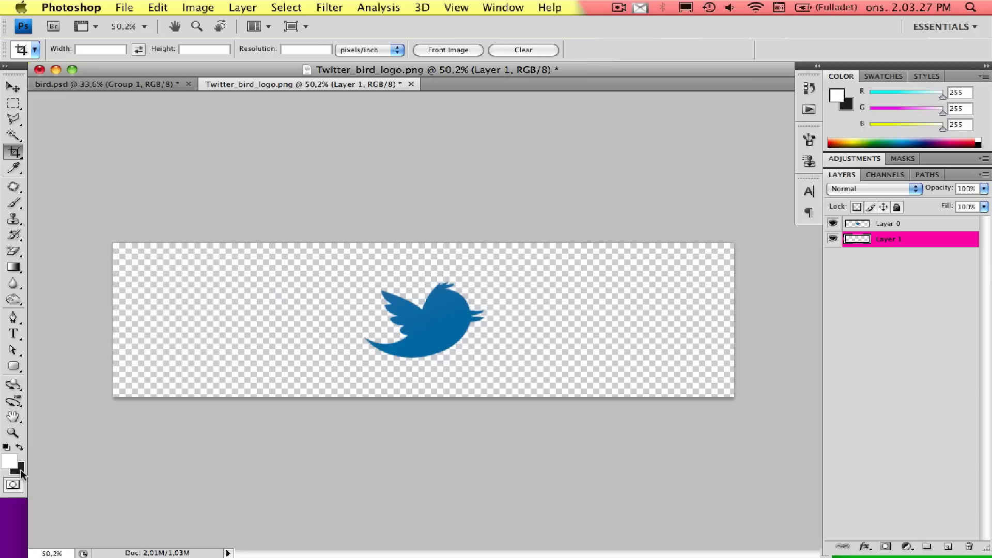
mouse_move(42, 470)
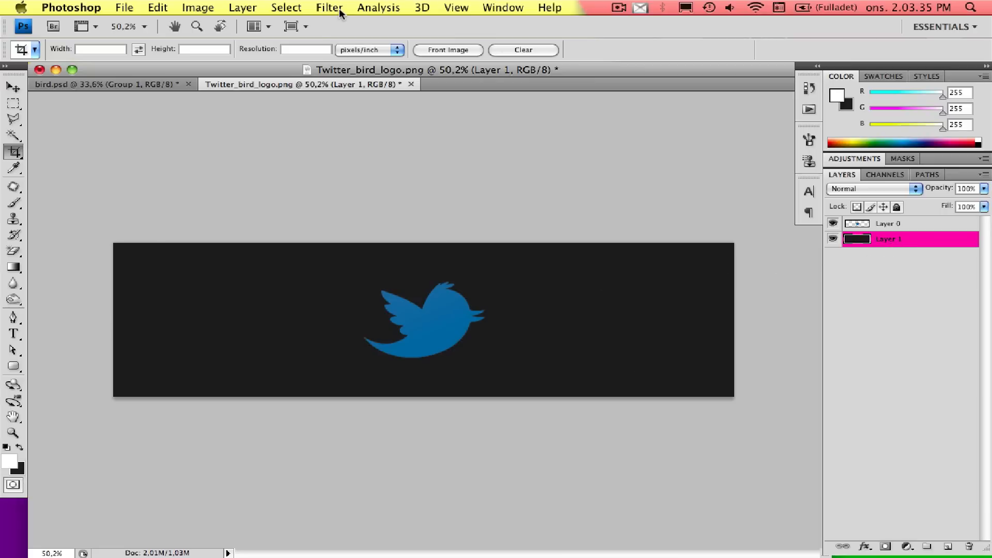
Step: Apply Filter > Noise > Add Noise to the dark grey layer
click(327, 8)
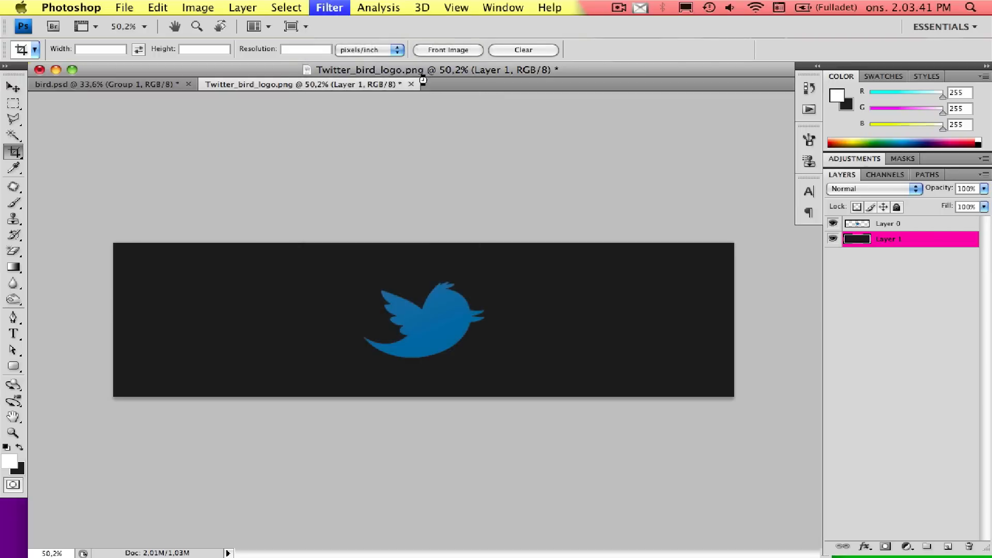
click(329, 8)
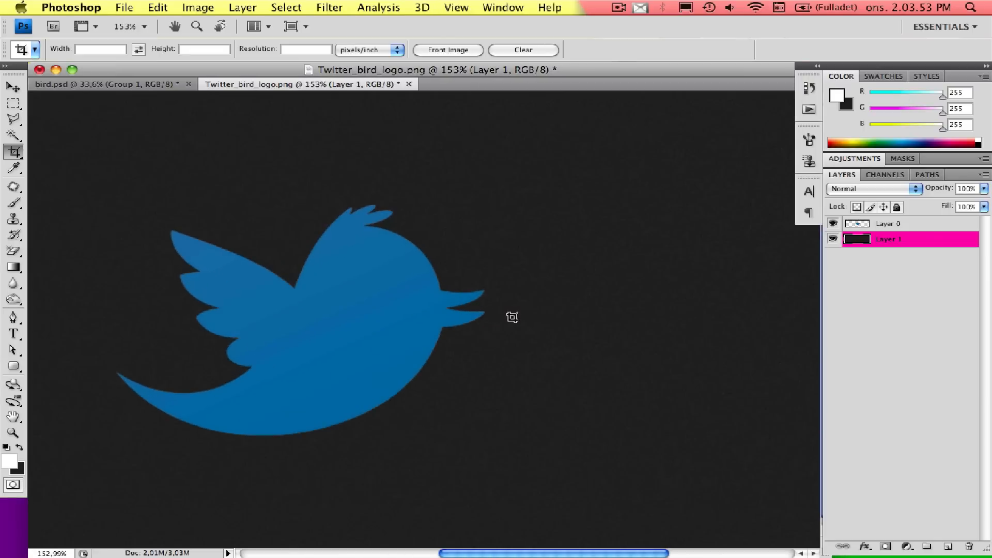
mouse_move(579, 252)
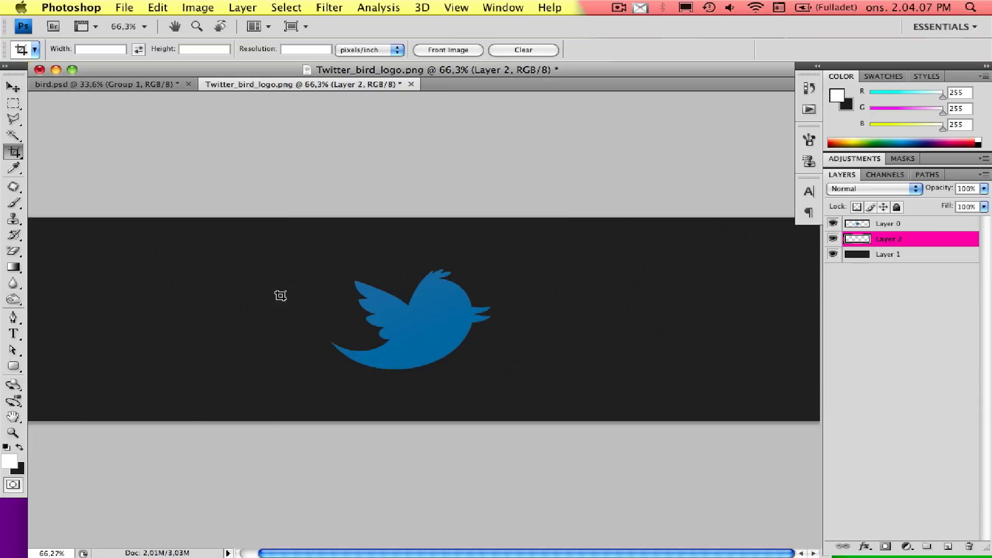
Step: Draw a white-to-transparent gradient over the banner, blended in Soft Light at 27% opacity
click(12, 267)
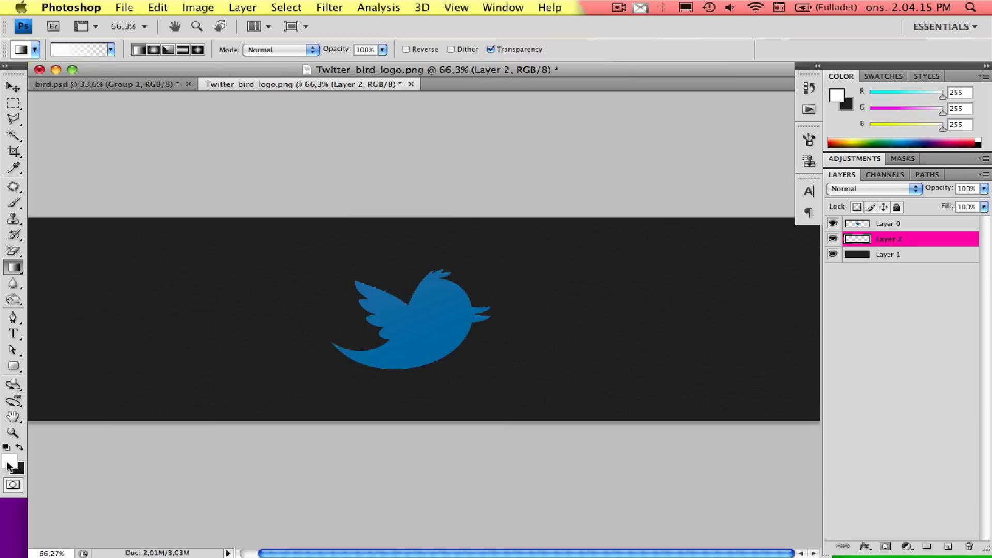
click(110, 50)
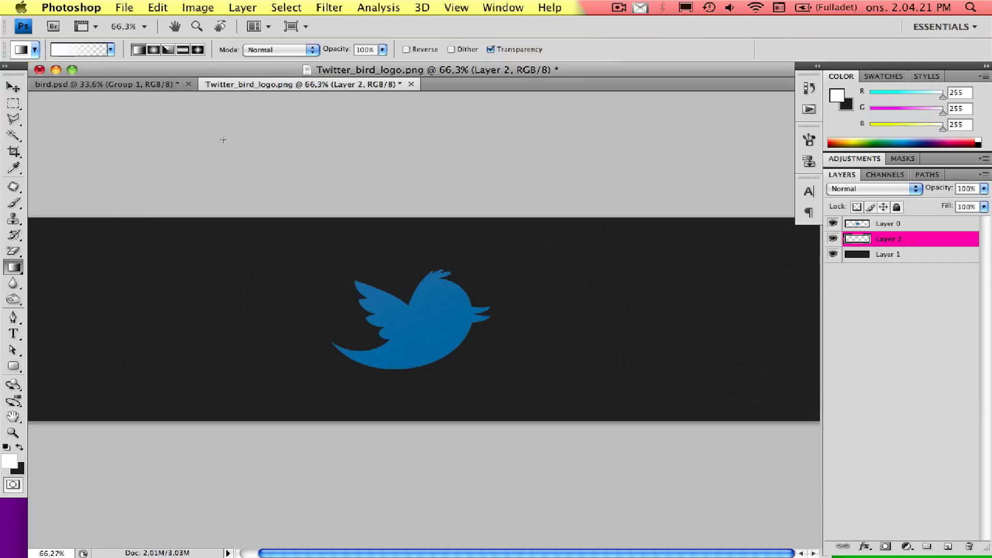
mouse_move(393, 217)
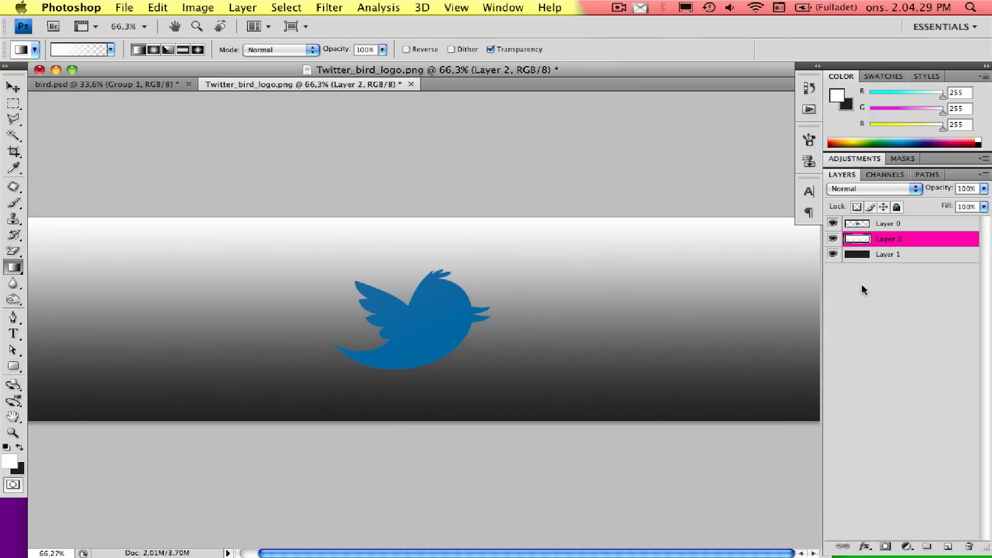
mouse_move(756, 272)
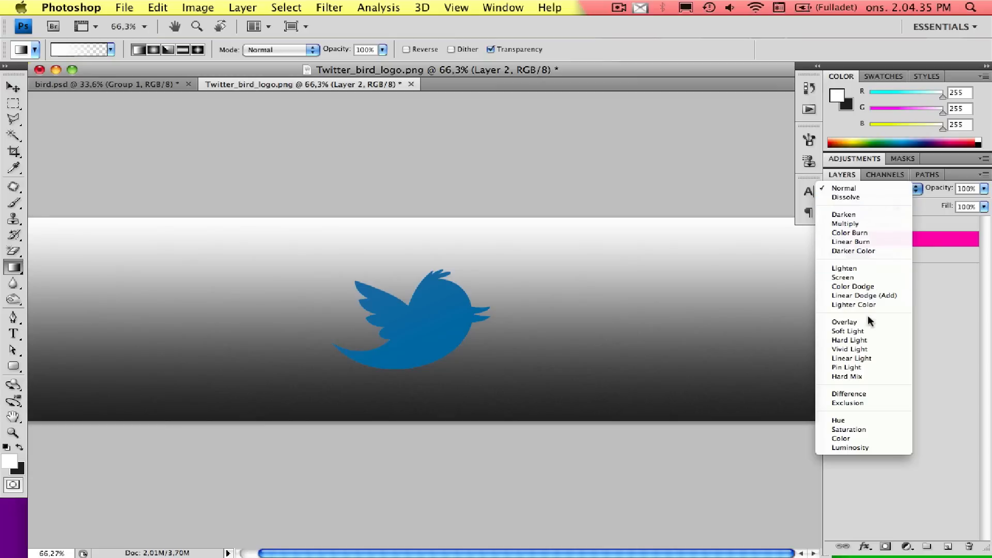
click(848, 331)
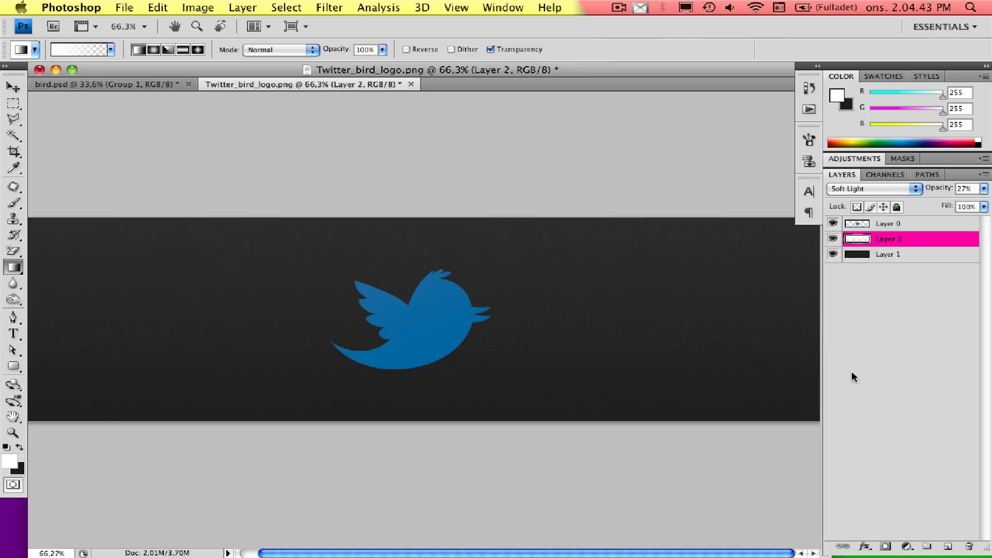
mouse_move(673, 280)
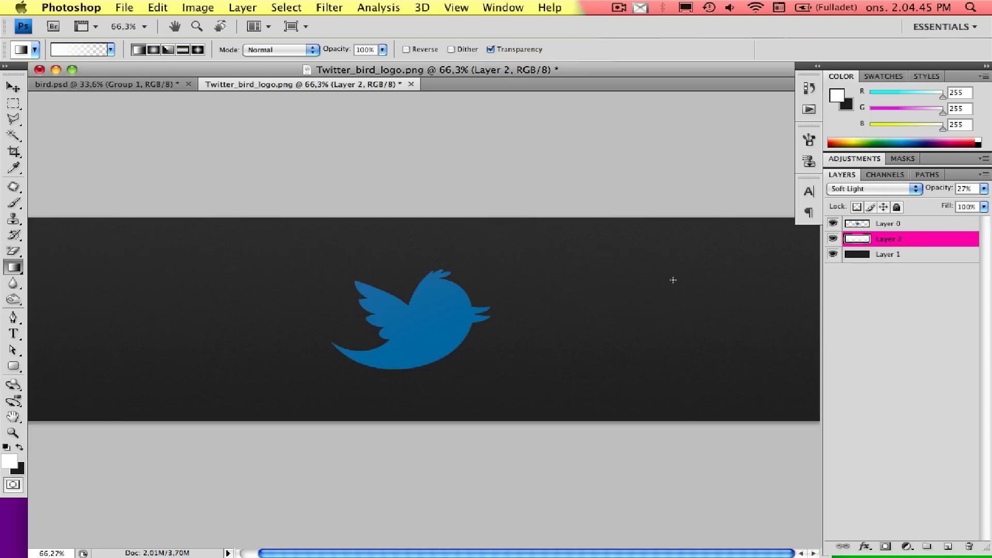
click(889, 222)
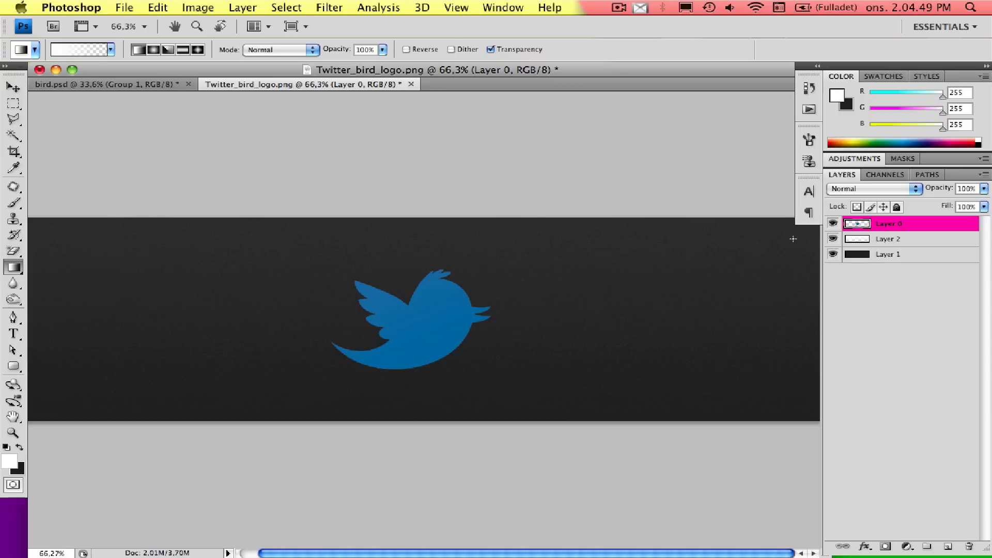
mouse_move(806, 230)
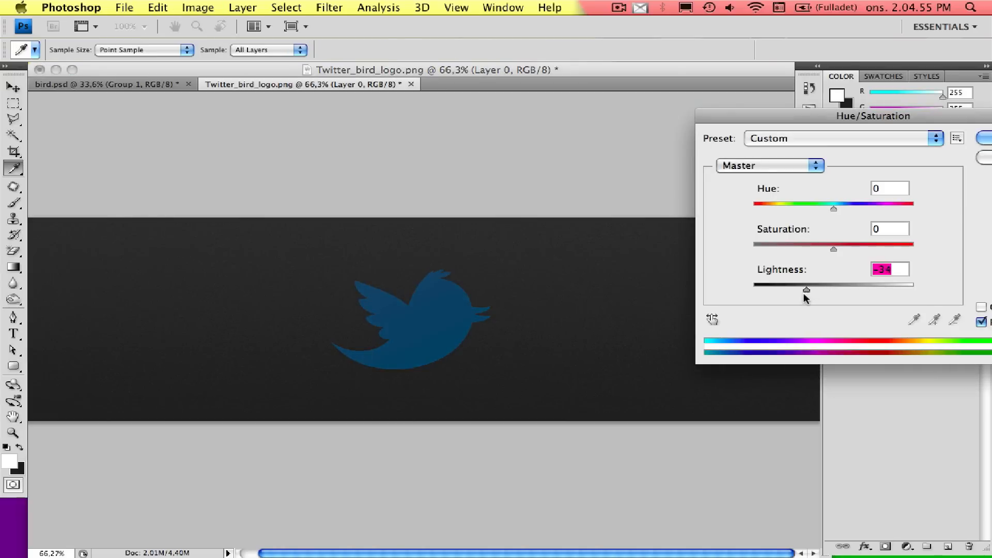
Step: Lower the bird's Hue/Saturation Lightness to near-black, then fine-tune it slightly back up
drag(806, 290, 778, 290)
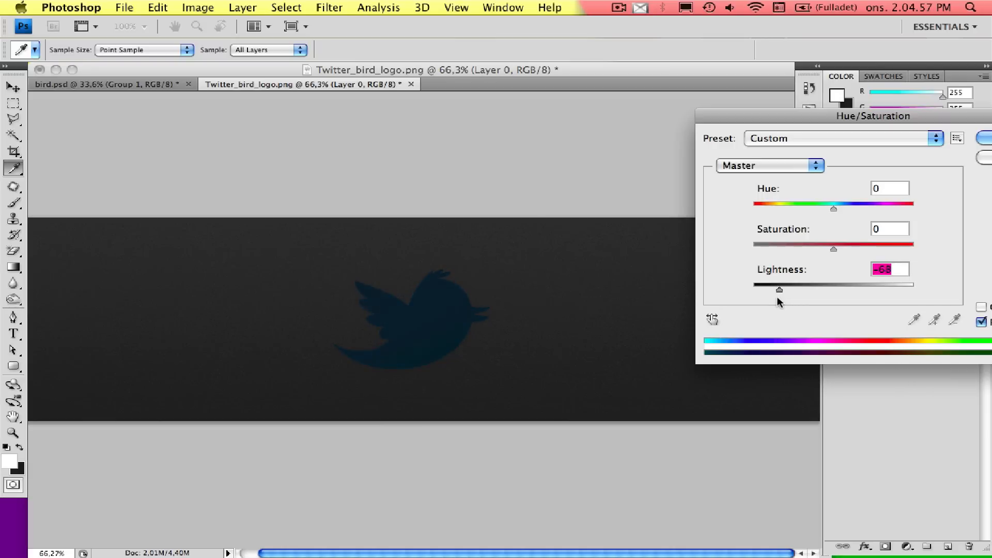
drag(778, 290, 769, 290)
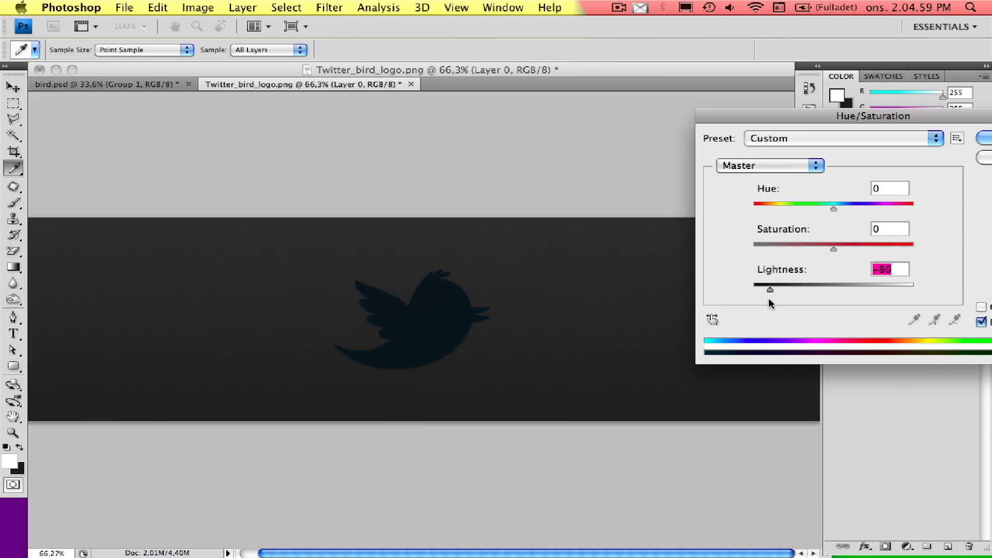
drag(770, 284, 753, 289)
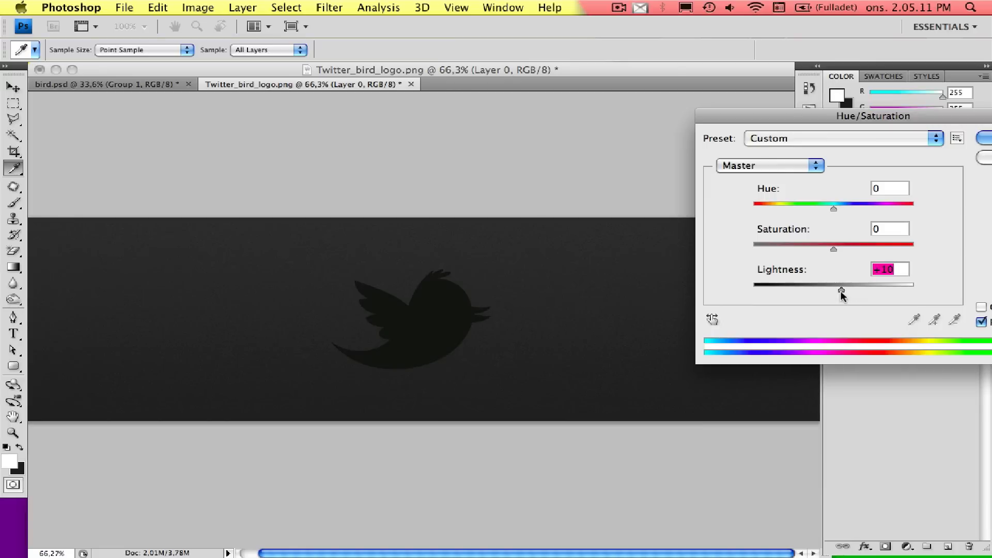
drag(833, 284, 843, 284)
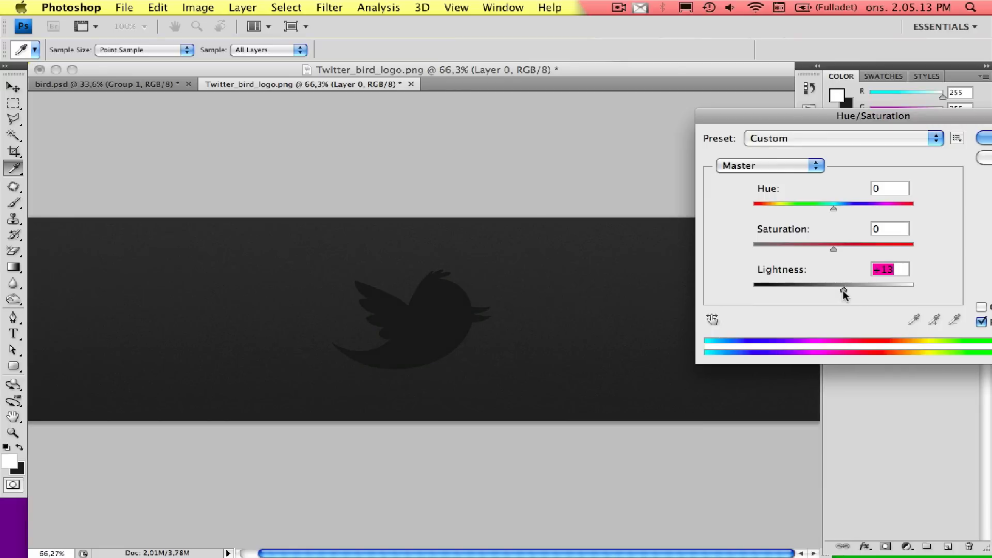
drag(846, 285, 843, 285)
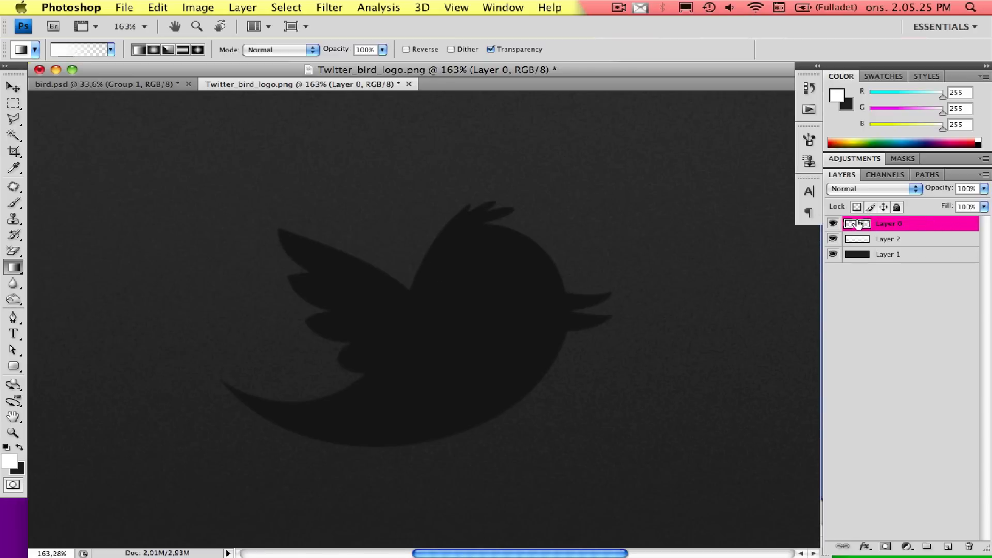
Step: Open Layer 0's Layer Style, enable Inner Shadow and set its angle to 90°
double_click(890, 224)
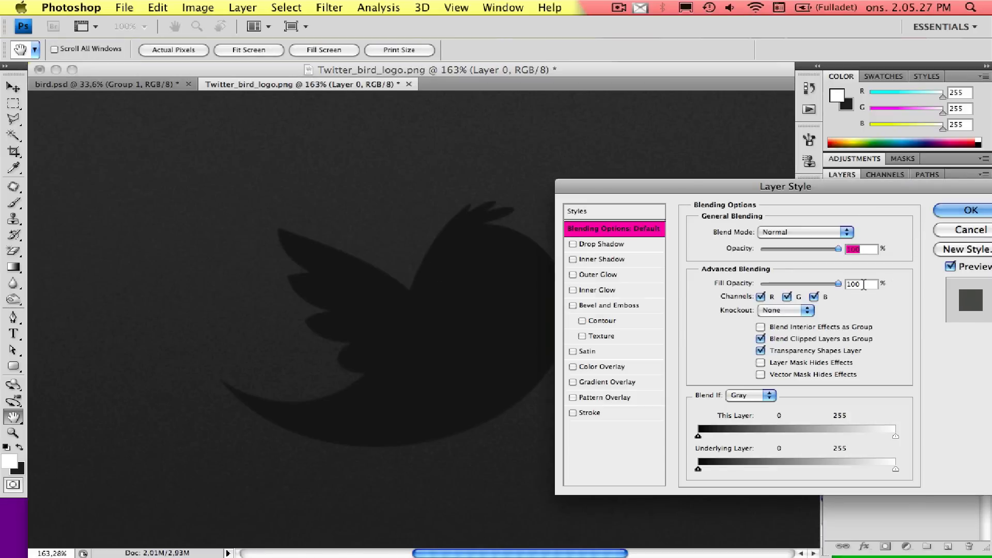
click(573, 260)
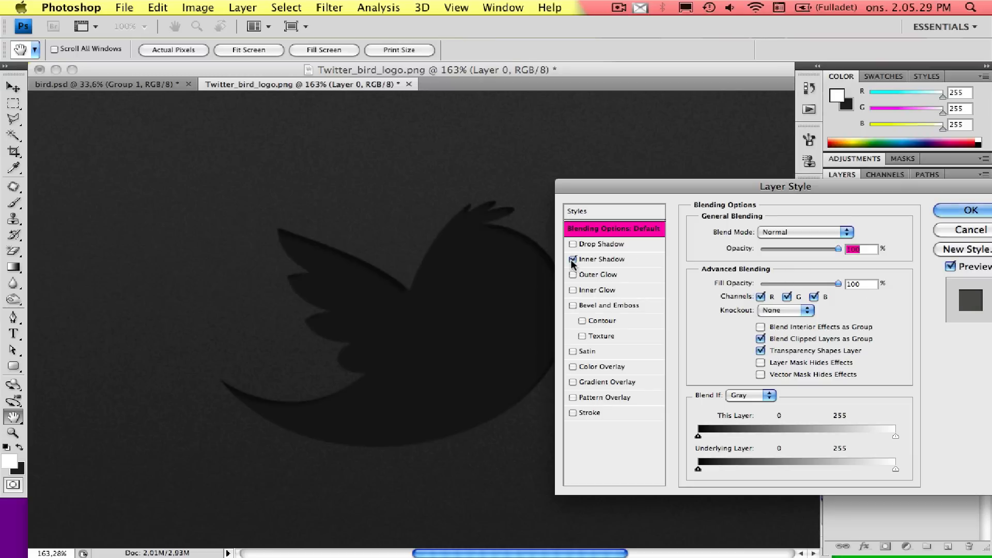
click(572, 260)
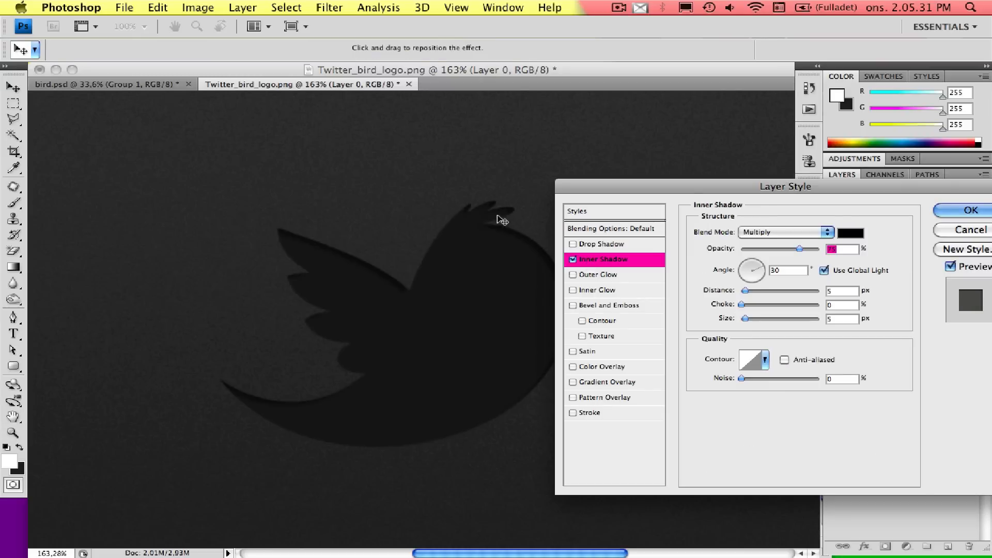
mouse_move(530, 222)
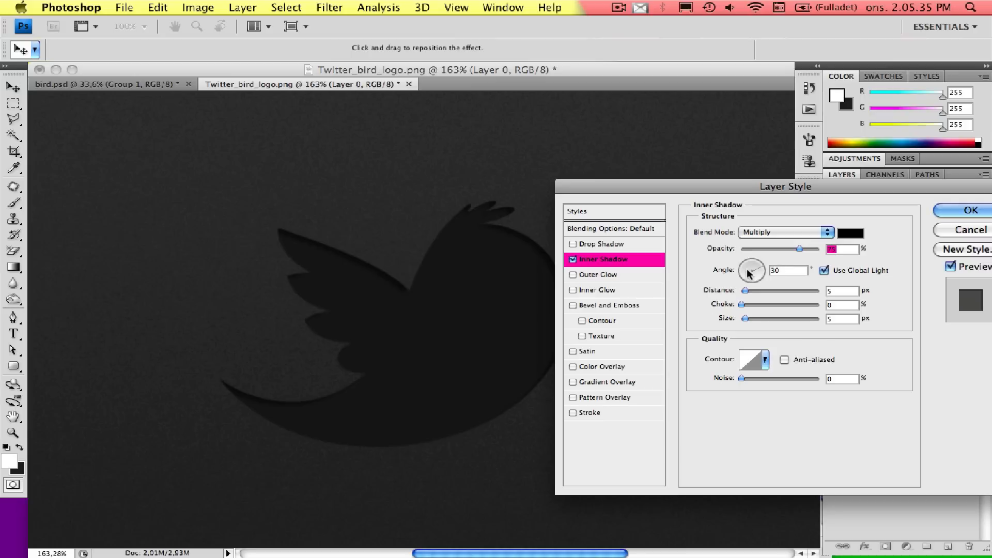
drag(752, 270, 757, 263)
text(100)
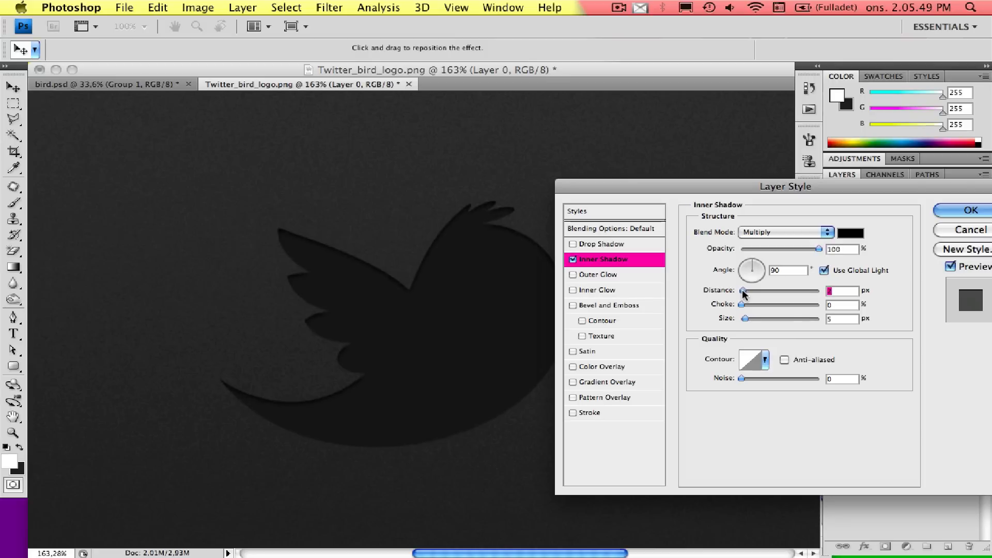
mouse_move(745, 329)
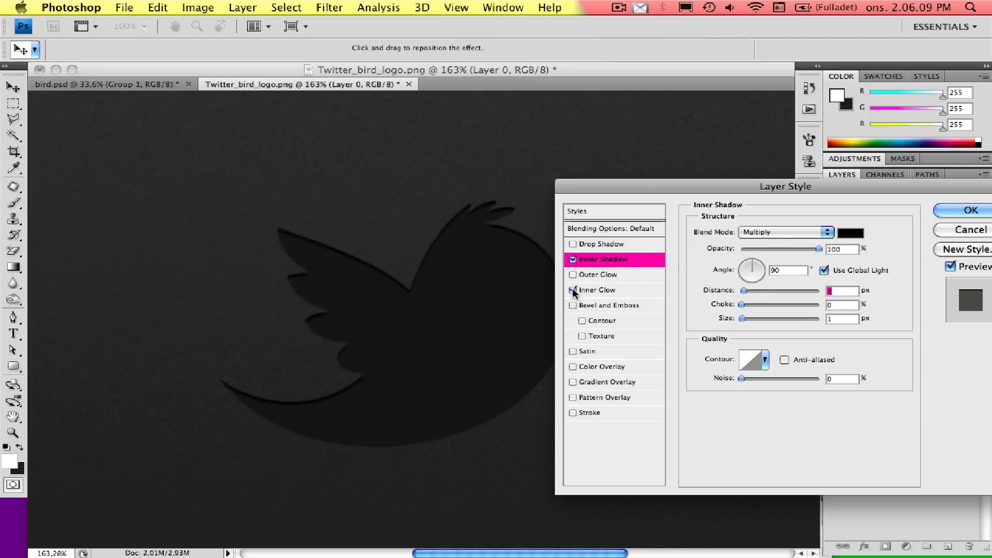
Step: Enable a white Inner Glow in Normal blend mode with much lower opacity
click(573, 290)
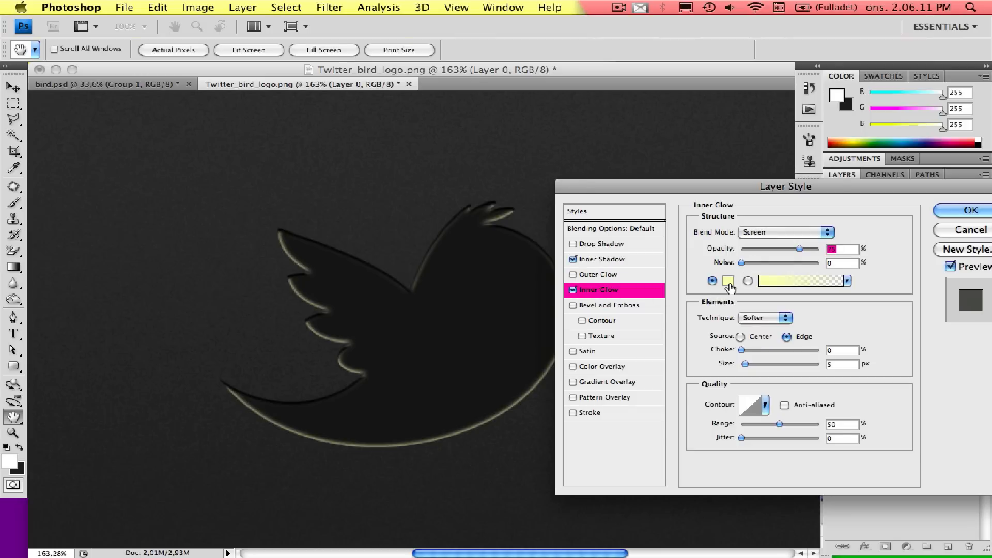
click(727, 280)
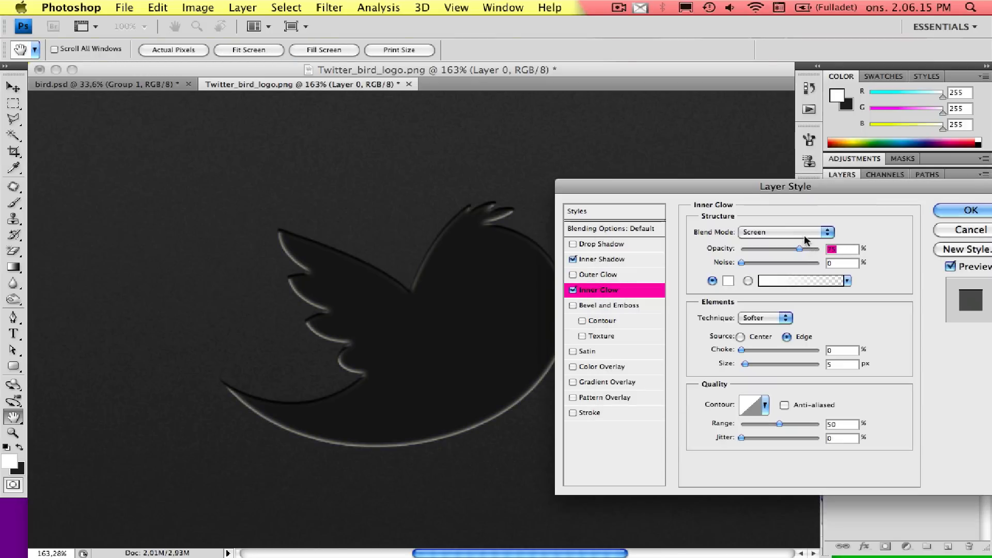
click(785, 232)
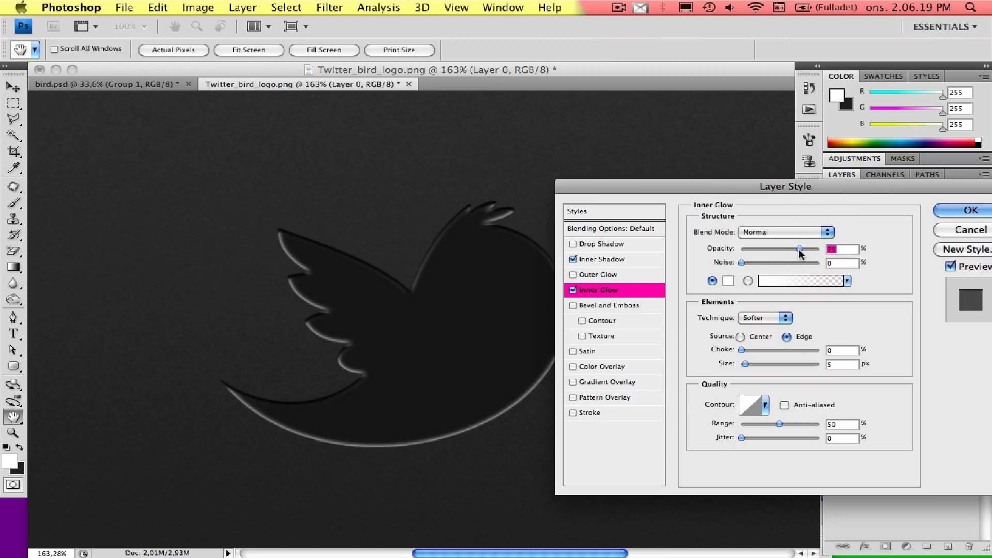
drag(799, 249, 753, 249)
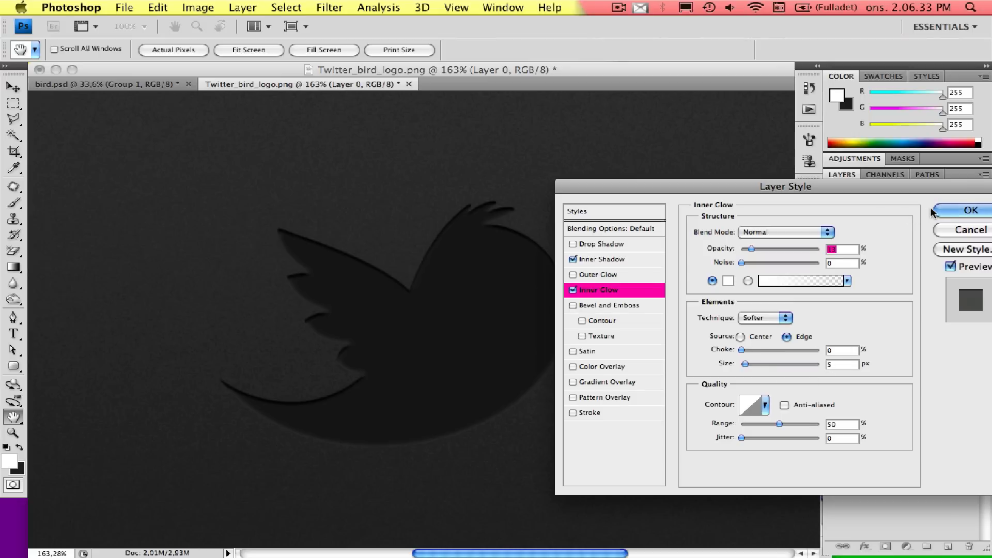
Step: Apply the layer effects, then reopen Layer Style and confirm again
click(959, 210)
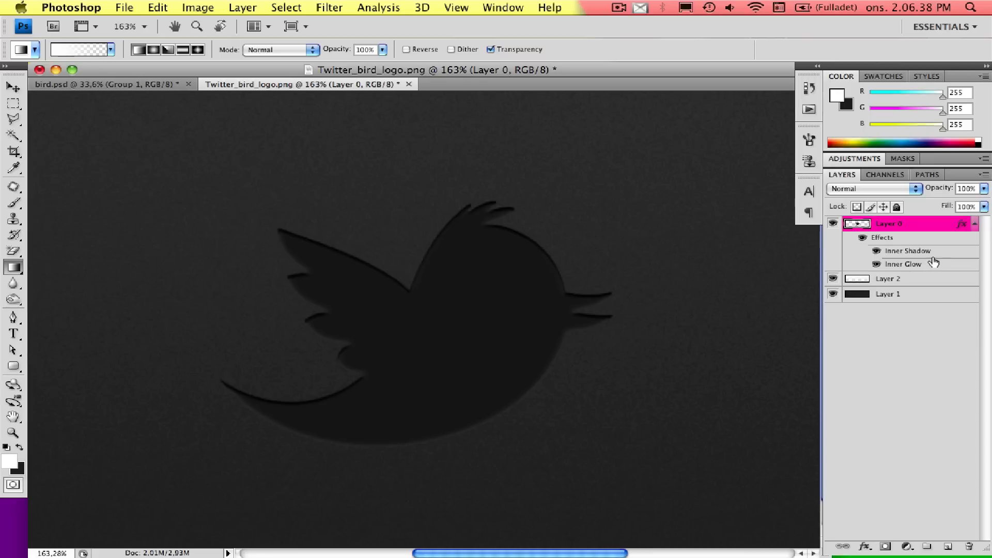
double_click(905, 264)
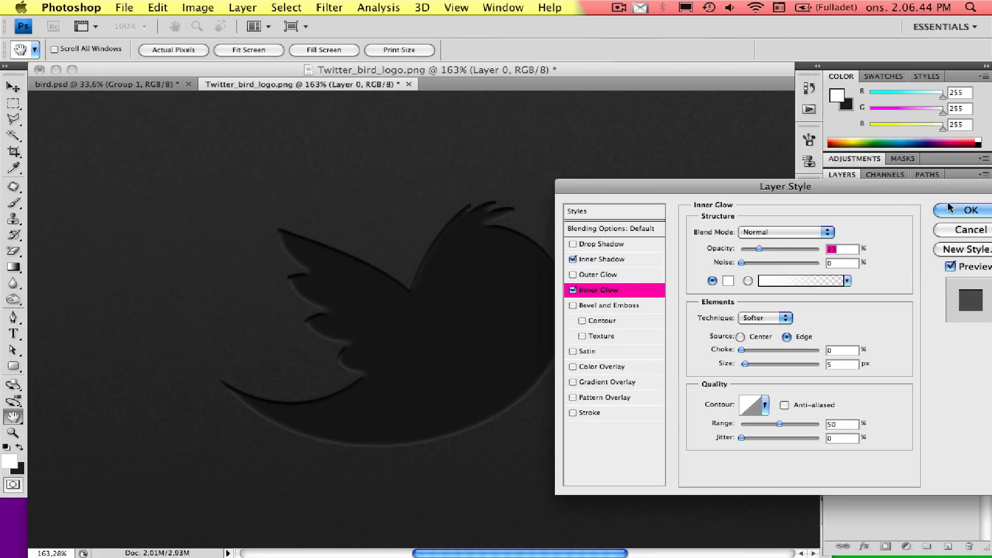
click(967, 209)
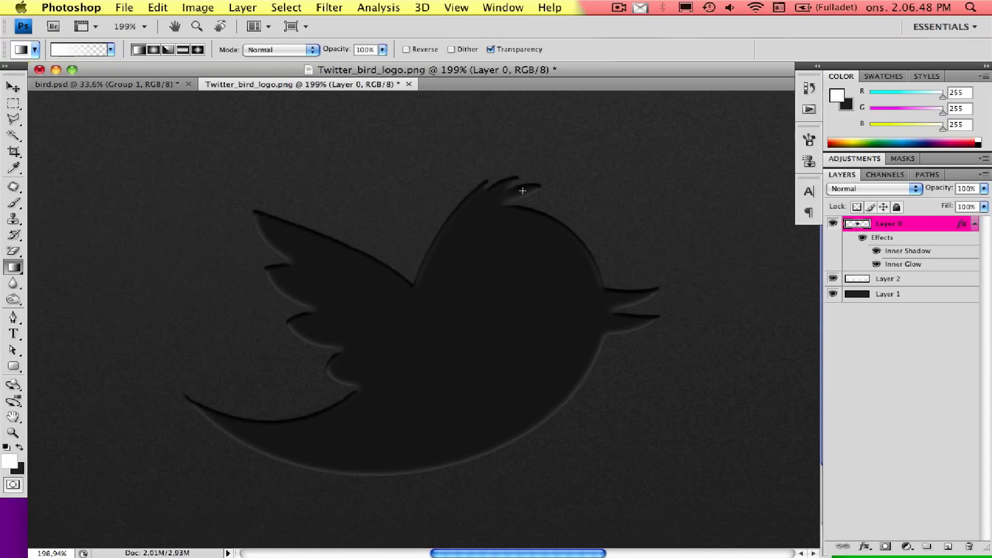
mouse_move(462, 264)
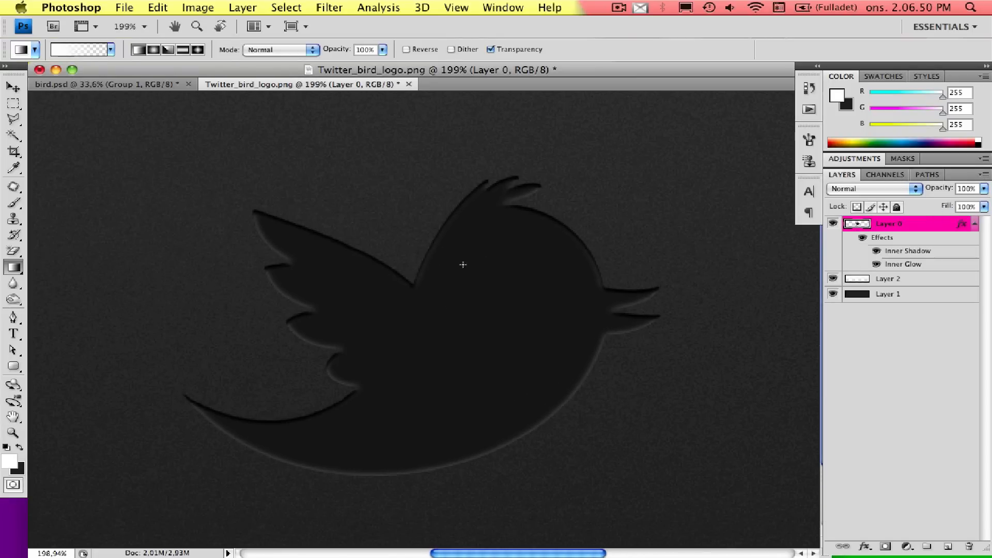
mouse_move(584, 256)
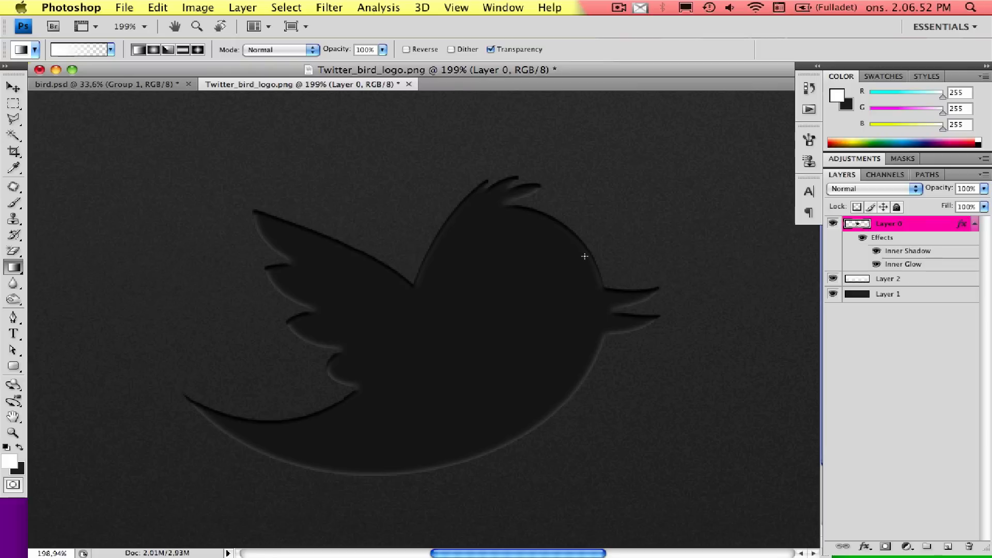
mouse_move(653, 299)
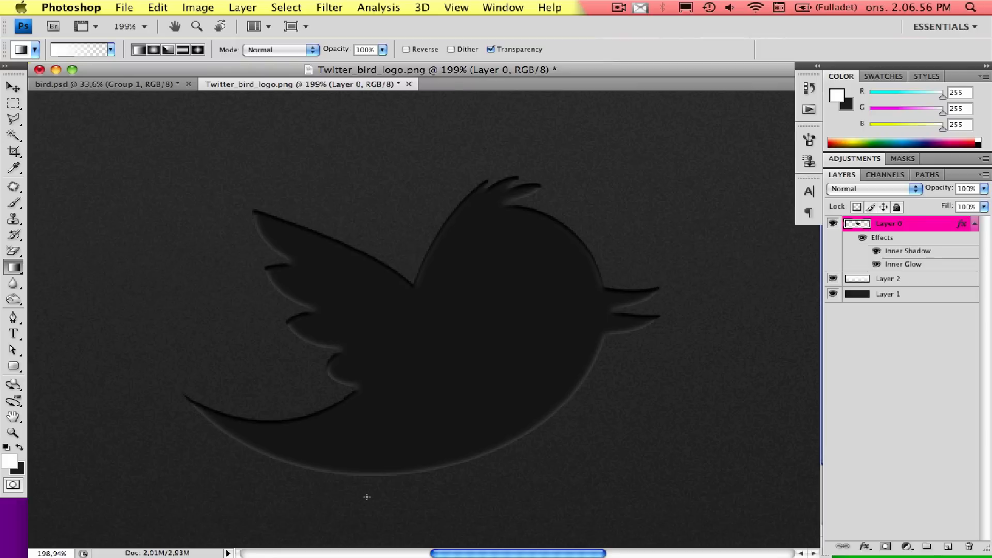
mouse_move(911, 237)
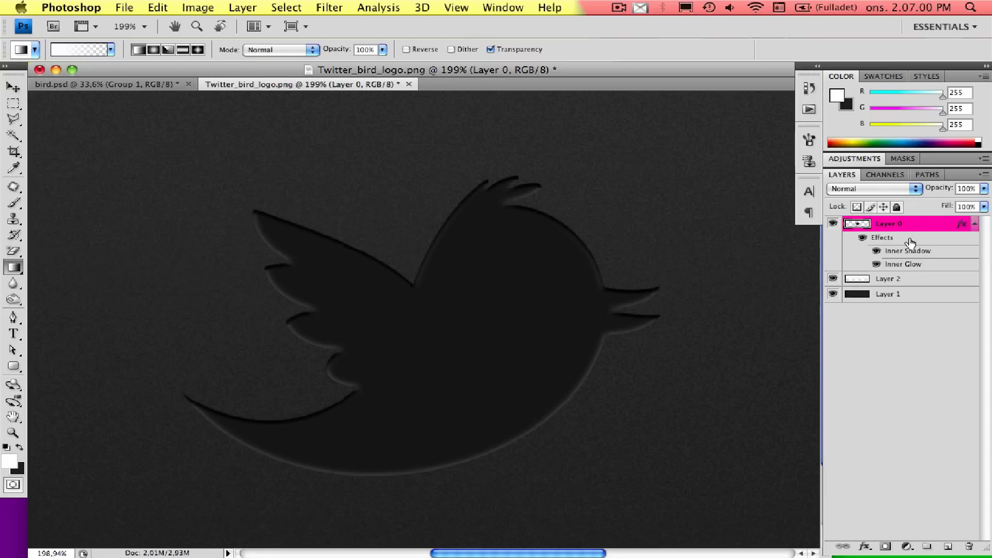
mouse_move(911, 264)
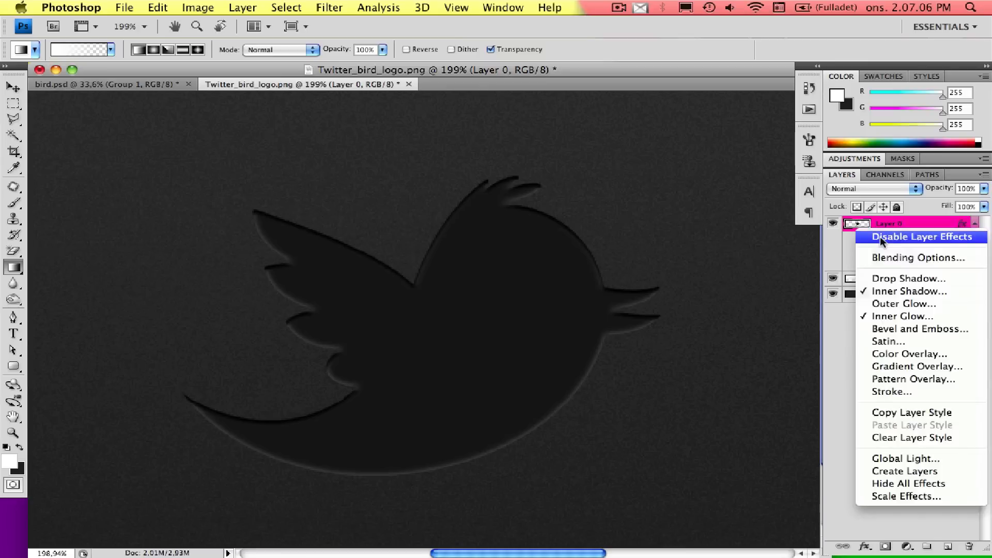
mouse_move(906, 471)
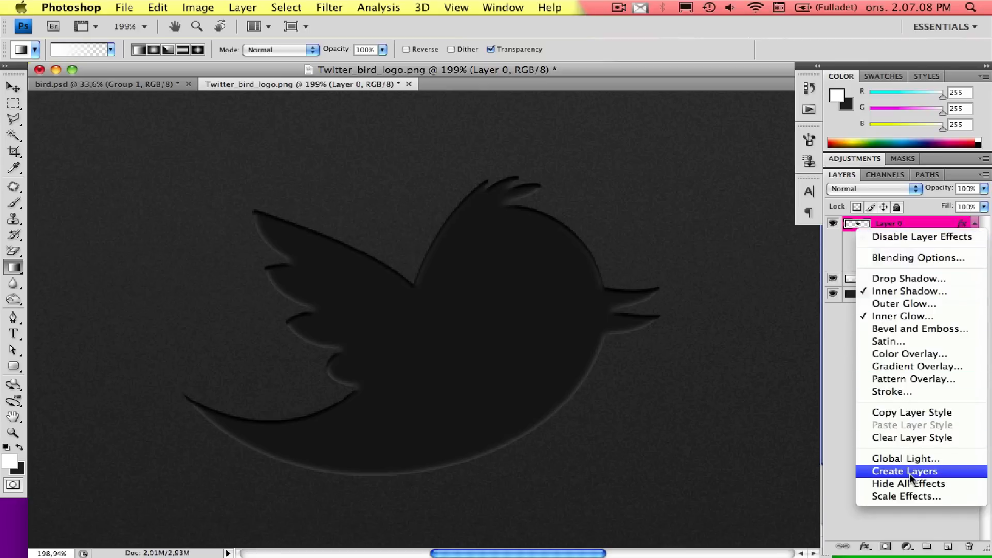
Step: Use Create Layers on Layer 0's effects to rasterize Inner Shadow and Inner Glow
click(905, 471)
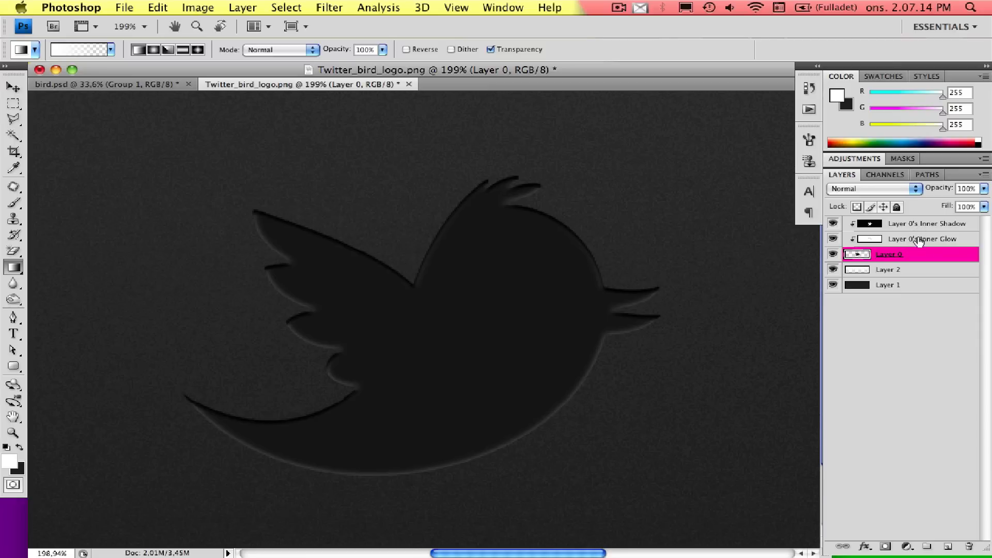
Step: Add a layer mask to the Inner Glow layer and brush it out around the left wing tip
click(911, 239)
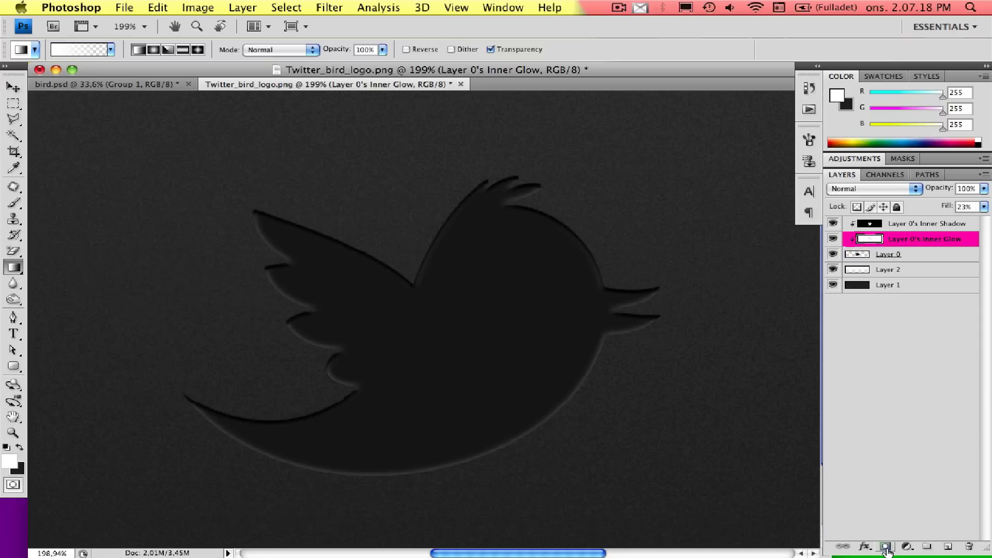
mouse_move(888, 547)
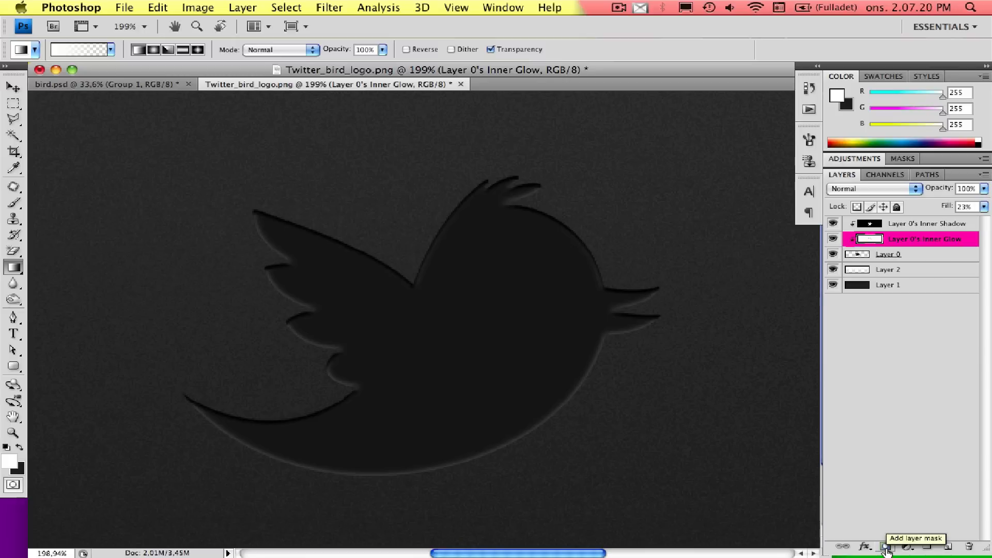
click(908, 546)
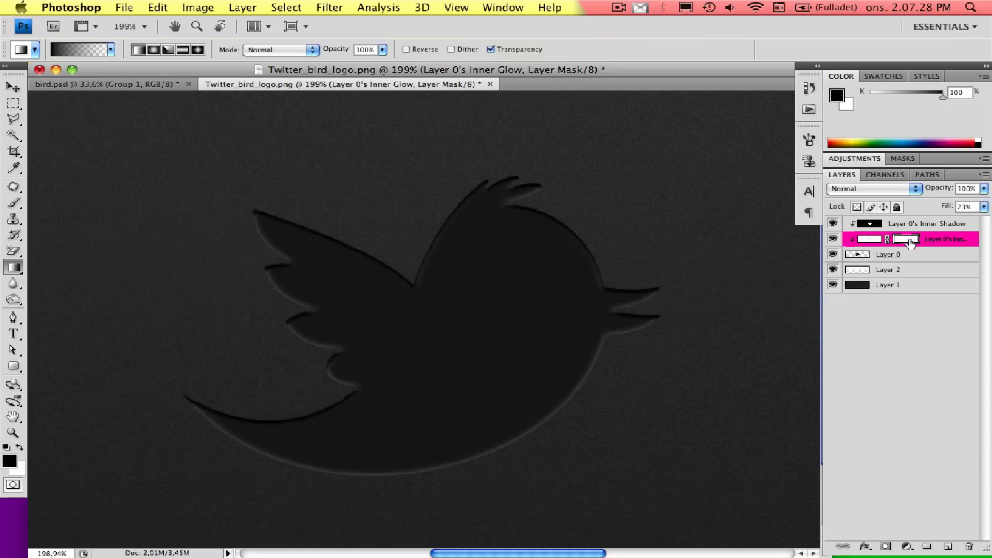
mouse_move(908, 241)
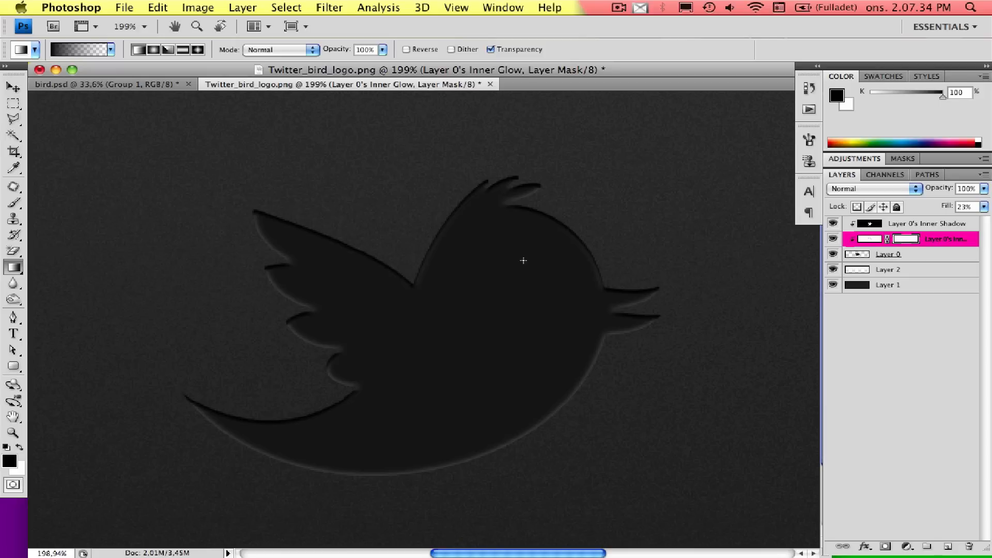
click(12, 203)
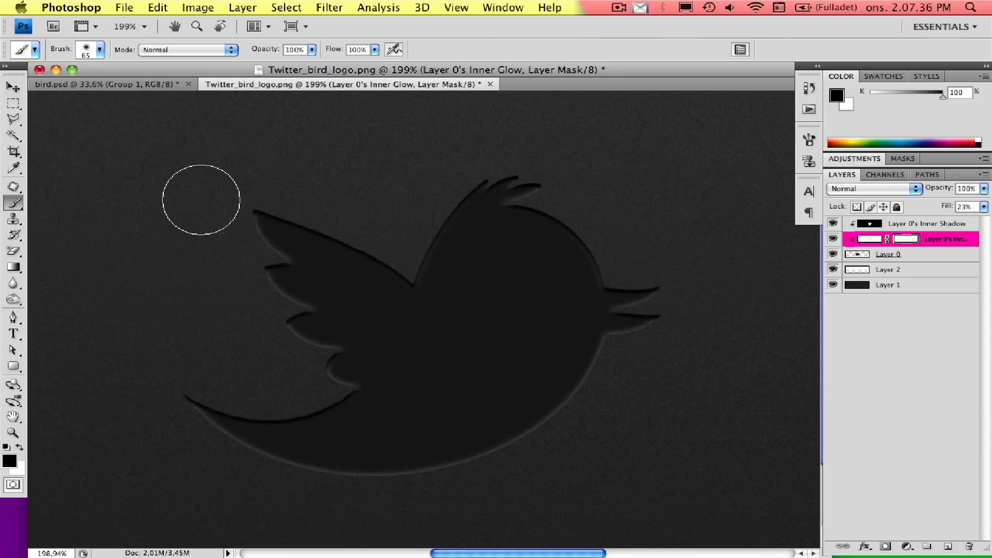
mouse_move(977, 248)
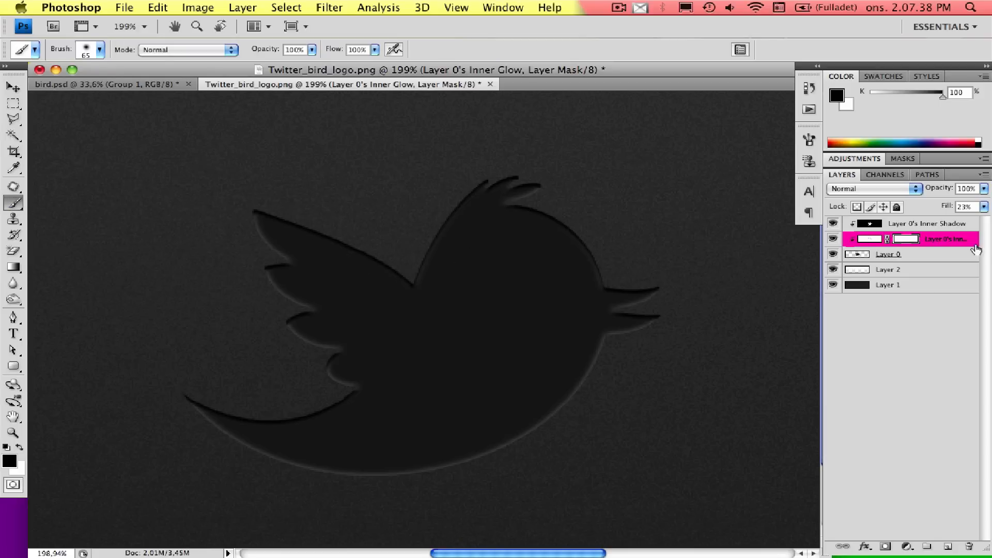
mouse_move(927, 243)
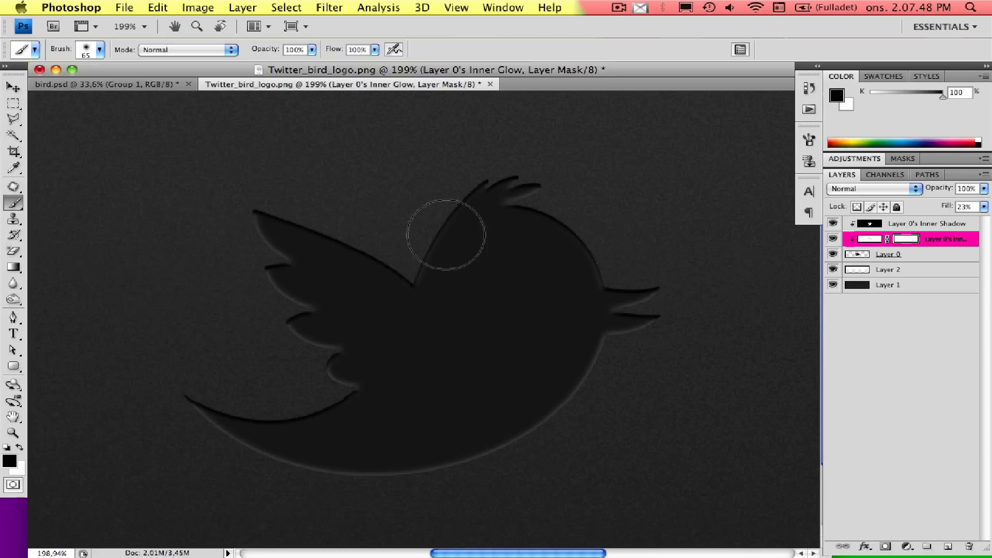
mouse_move(513, 196)
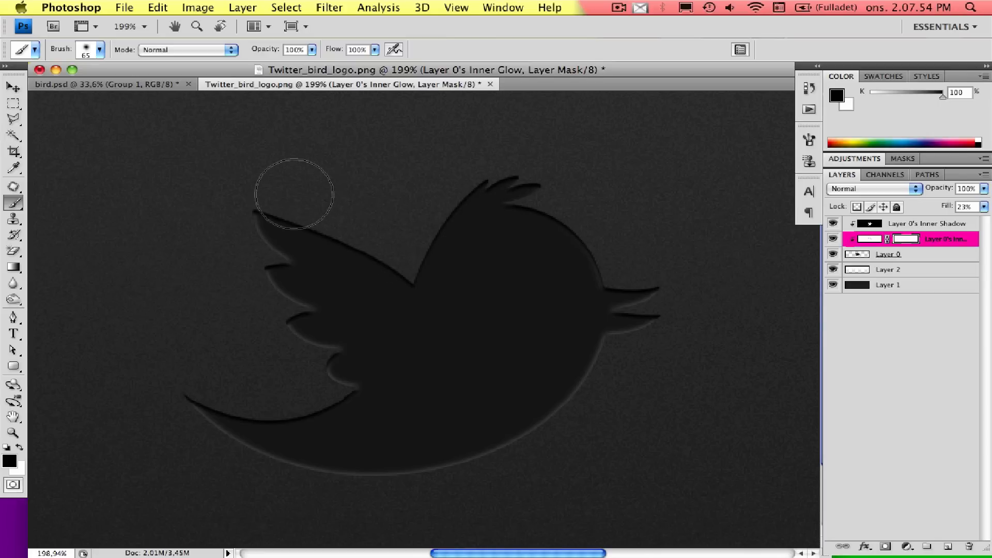
mouse_move(532, 212)
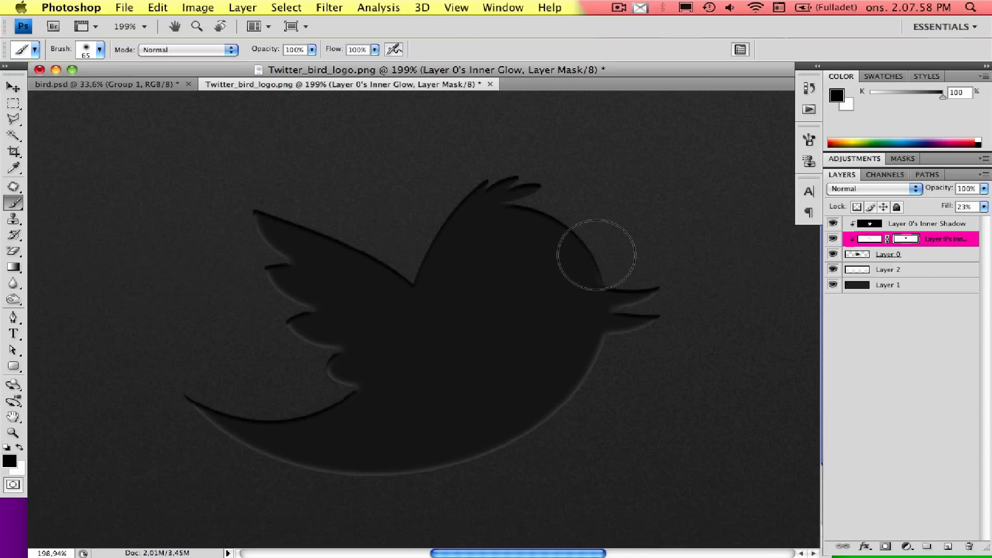
mouse_move(488, 186)
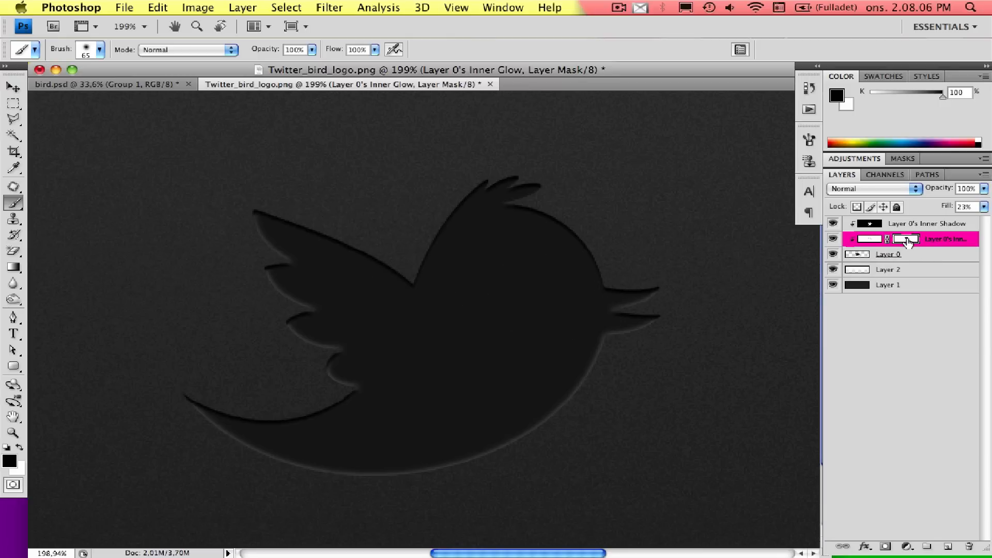
mouse_move(905, 240)
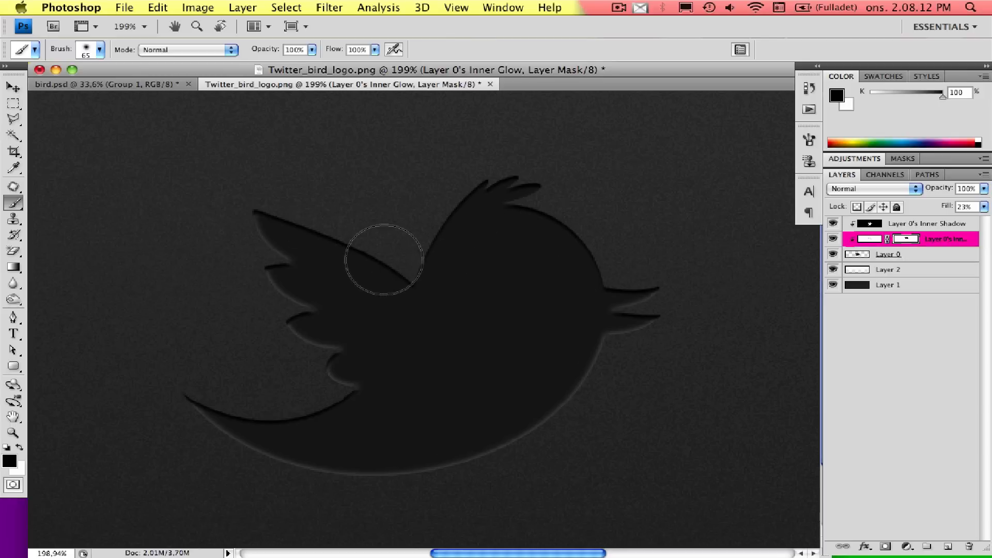
mouse_move(279, 211)
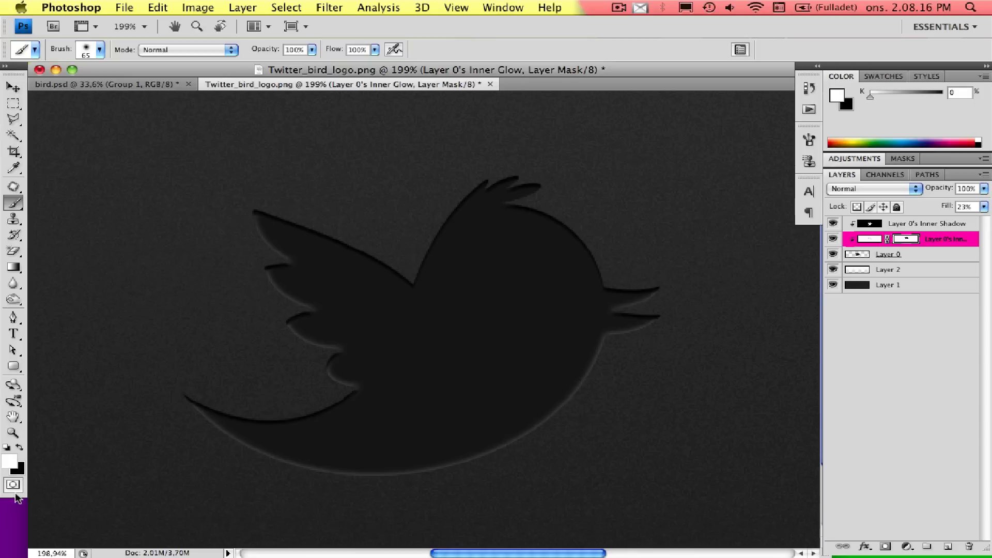
mouse_move(23, 451)
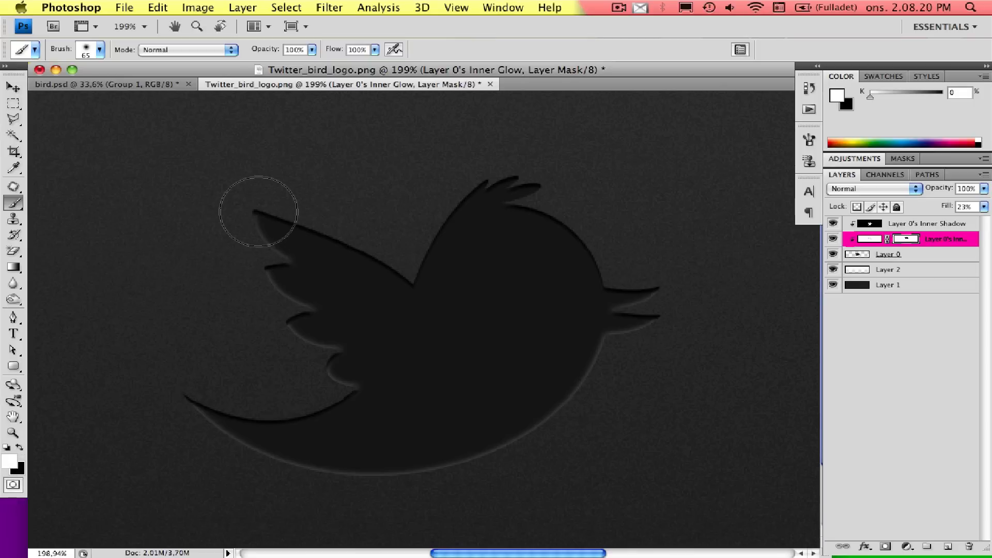
drag(257, 210, 327, 241)
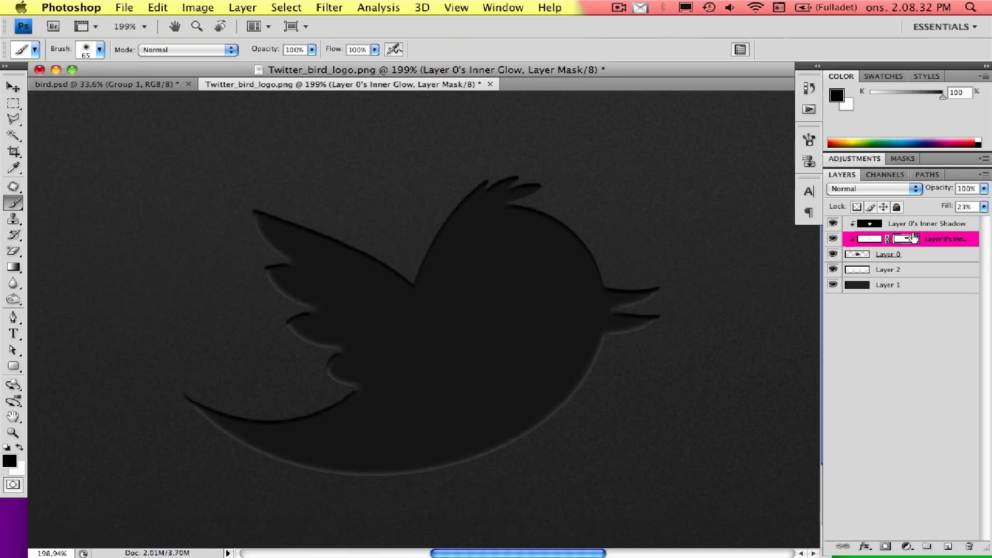
Step: Select the bird's Layer 0 and open the Filter menu for the Grain texture
click(889, 254)
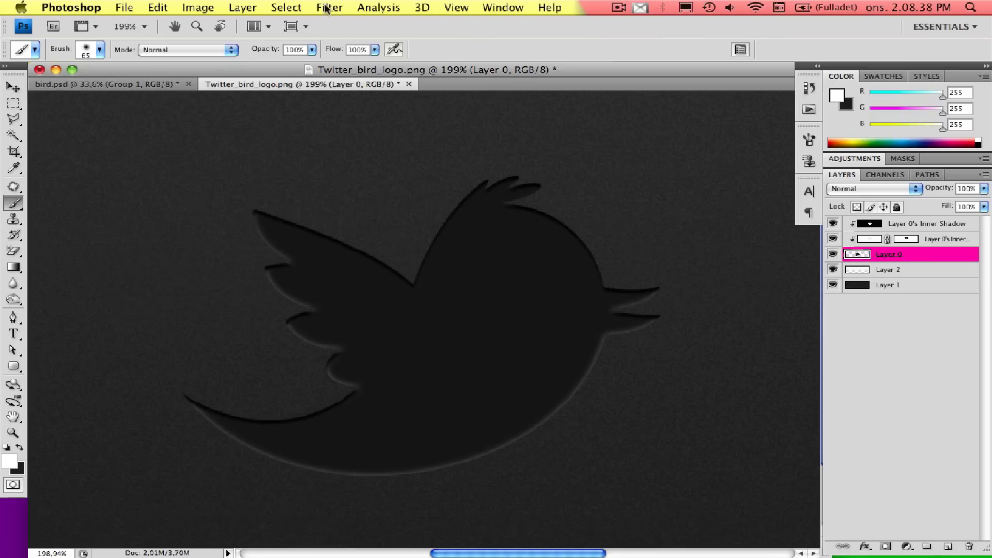
click(329, 8)
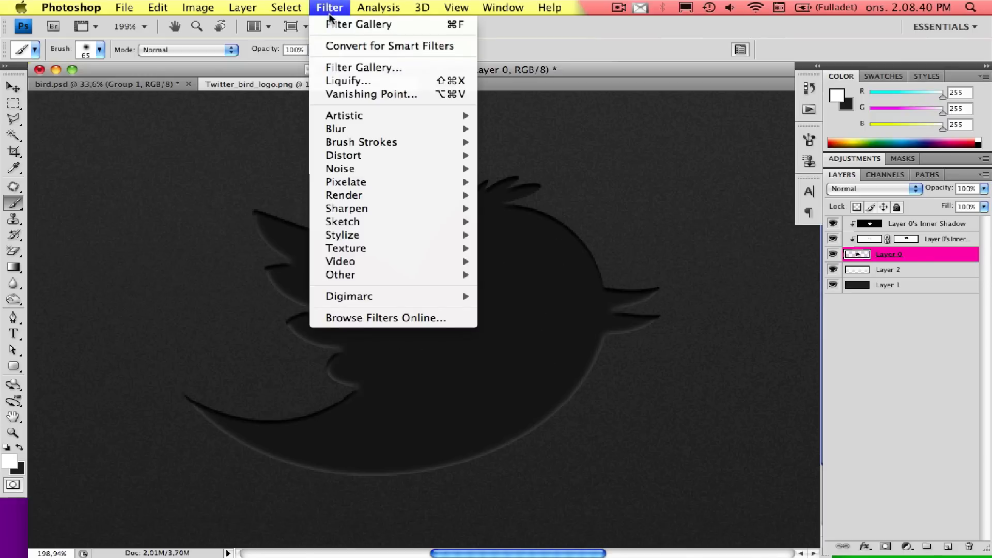
mouse_move(358, 25)
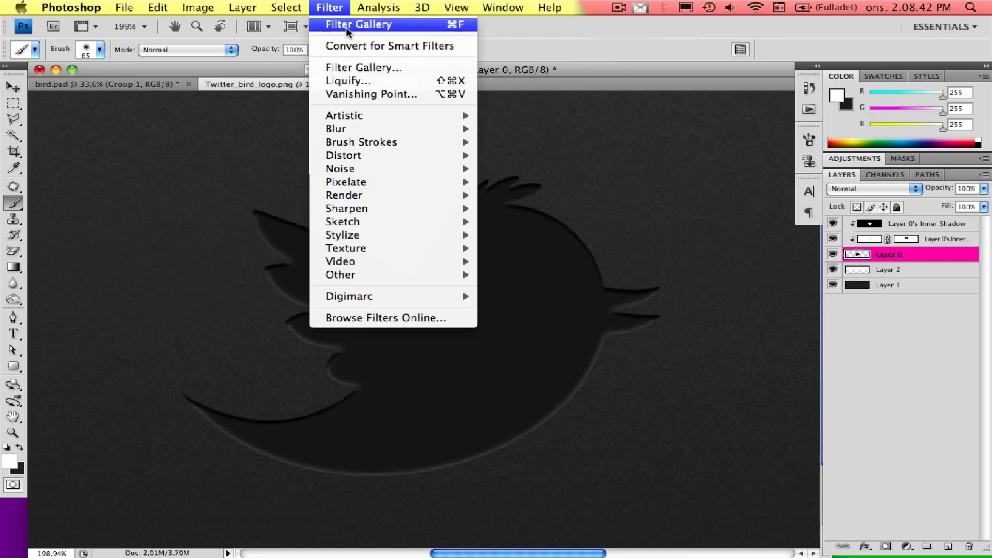
mouse_move(348, 30)
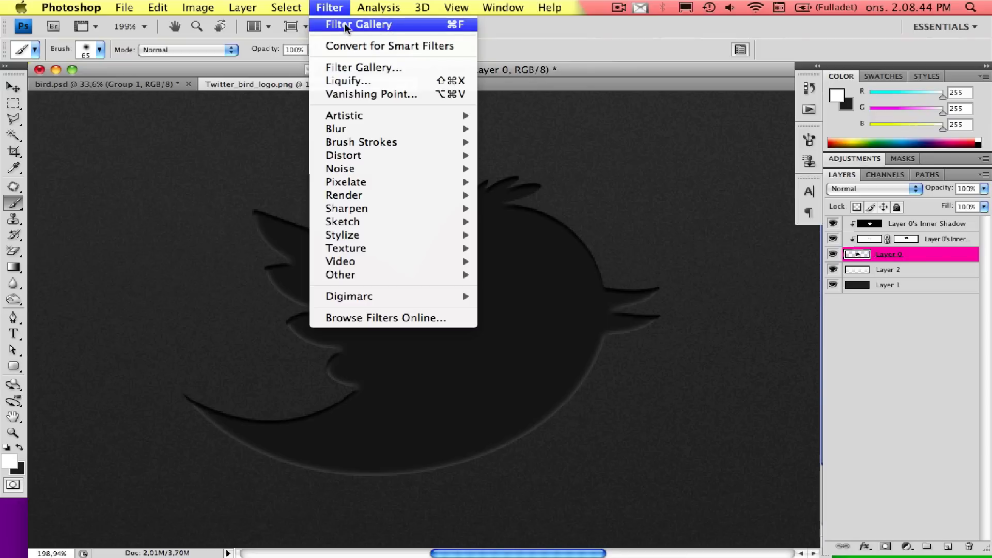
mouse_move(425, 27)
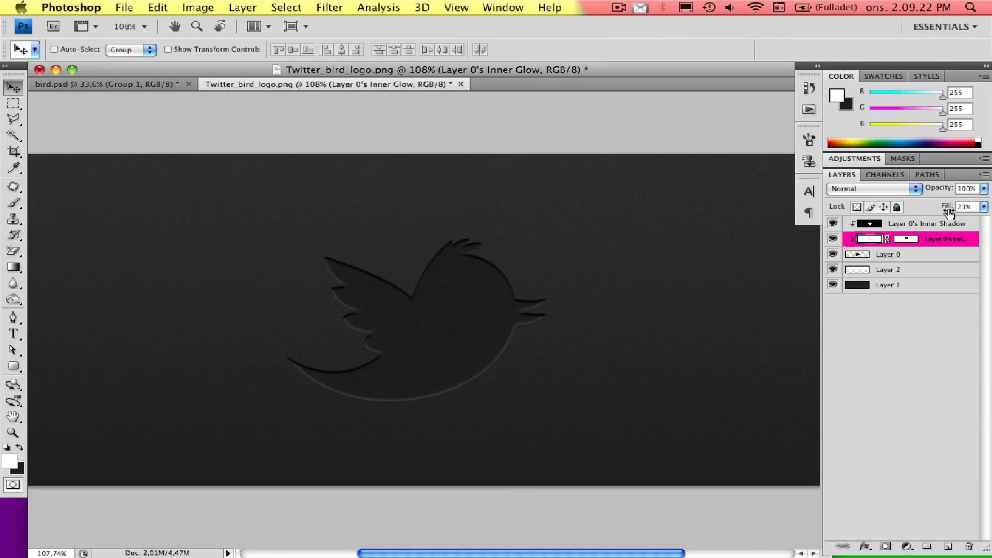
Step: Lower the inner glow layer's Fill from 23% to 20%
click(969, 207)
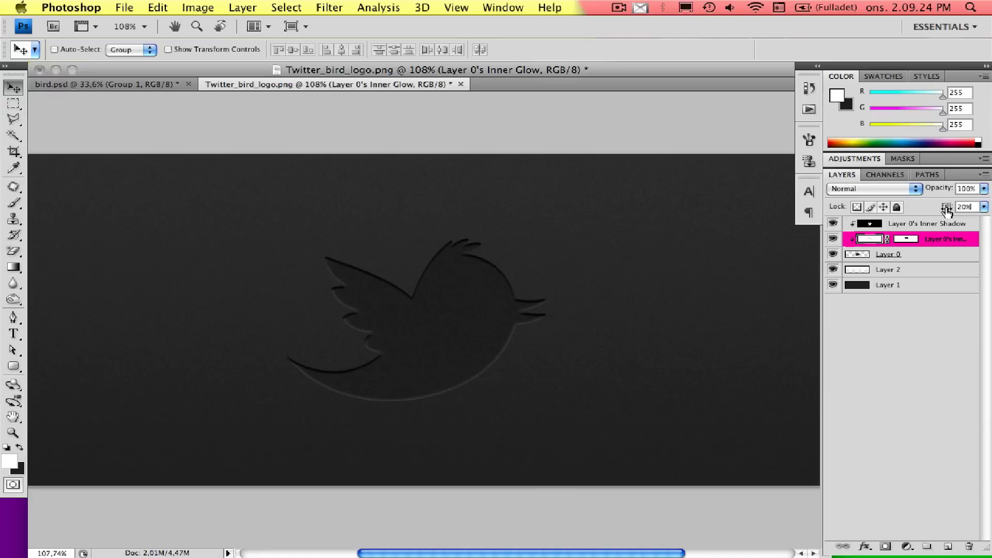